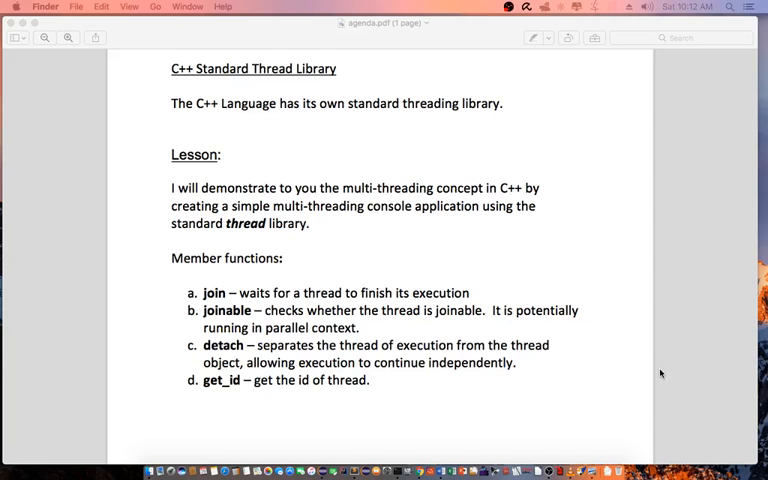
{"action": "mouse_move", "coordinate": [556, 264]}
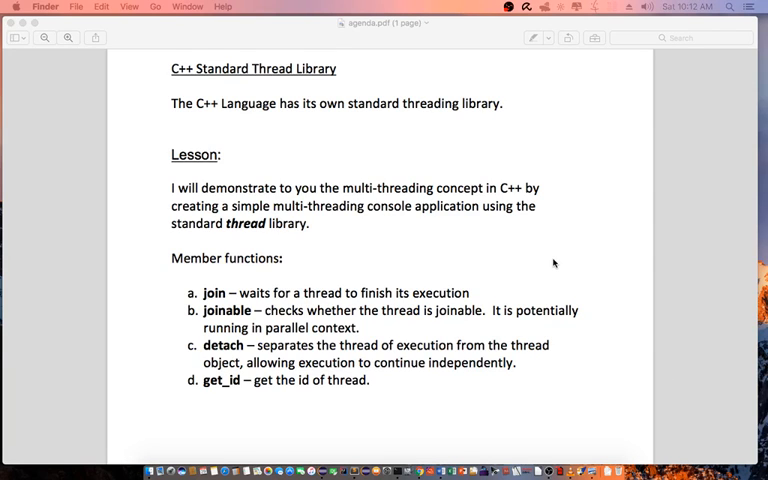
{"action": "mouse_move", "coordinate": [478, 238]}
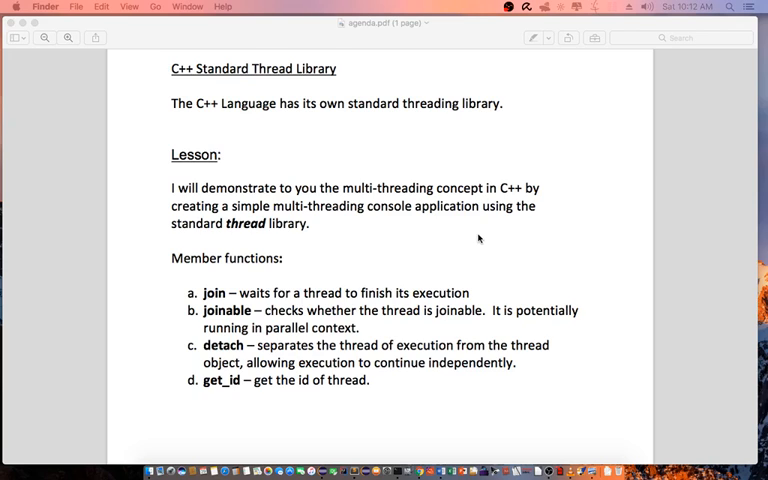
{"action": "mouse_move", "coordinate": [470, 236]}
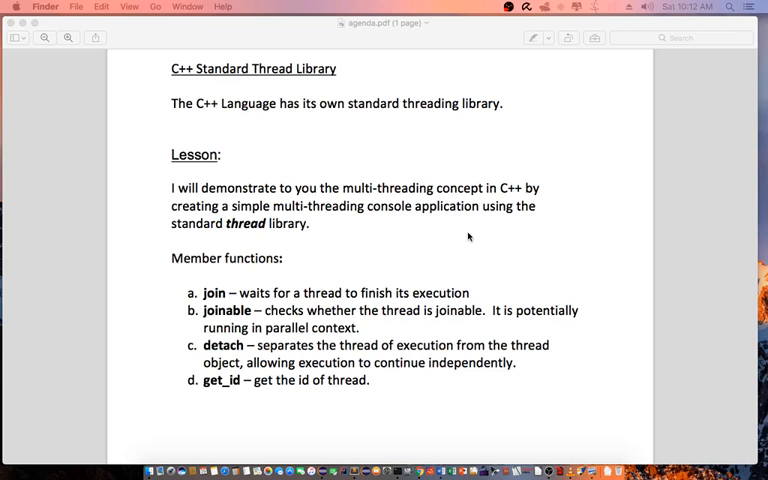
Step: Add #include lines for <thread>, <iostream>, <vector> and <string> at the top of demo.cpp
{"action": "scroll", "scroll_direction": "up", "scroll_amount": 3}
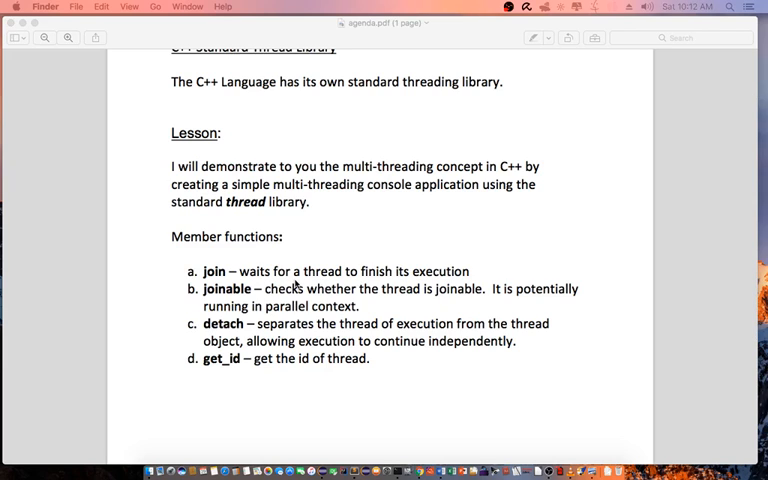
{"action": "scroll", "scroll_direction": "up", "scroll_amount": 3}
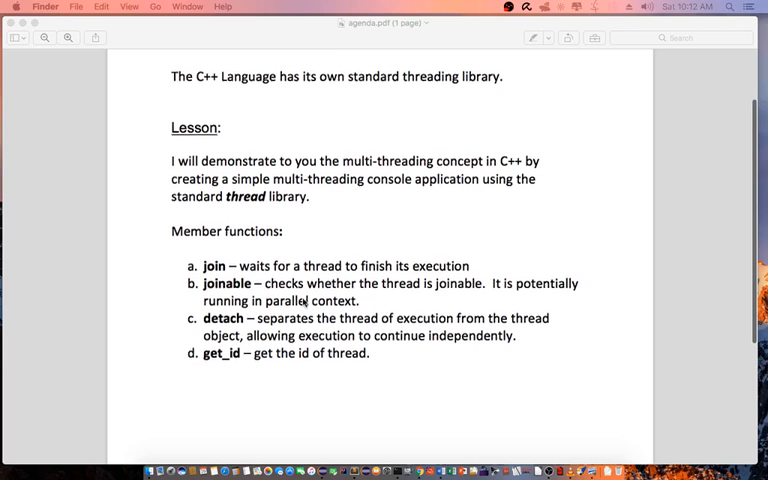
{"action": "scroll", "scroll_direction": "up", "scroll_amount": 3}
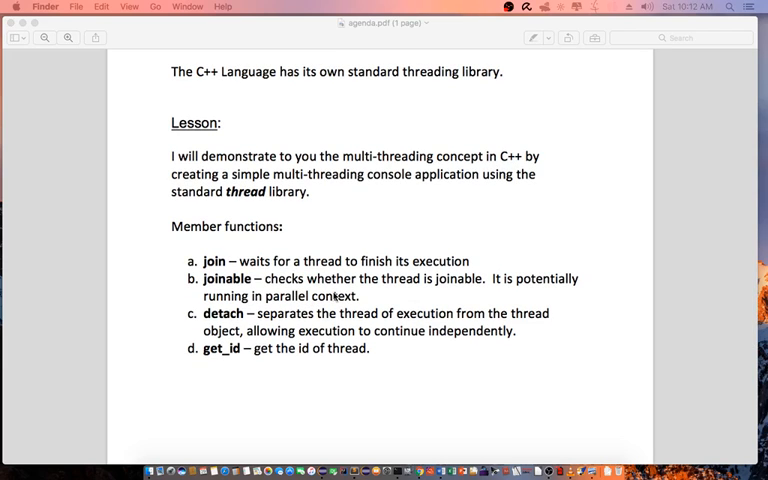
{"action": "mouse_move", "coordinate": [376, 292]}
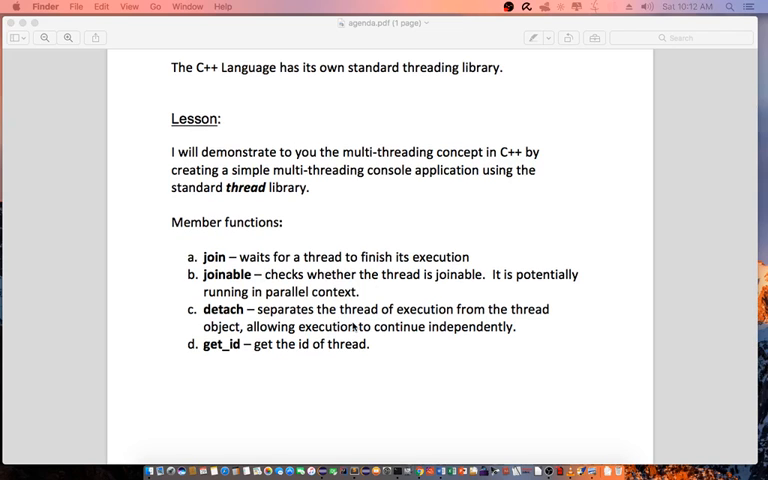
{"action": "mouse_move", "coordinate": [420, 364]}
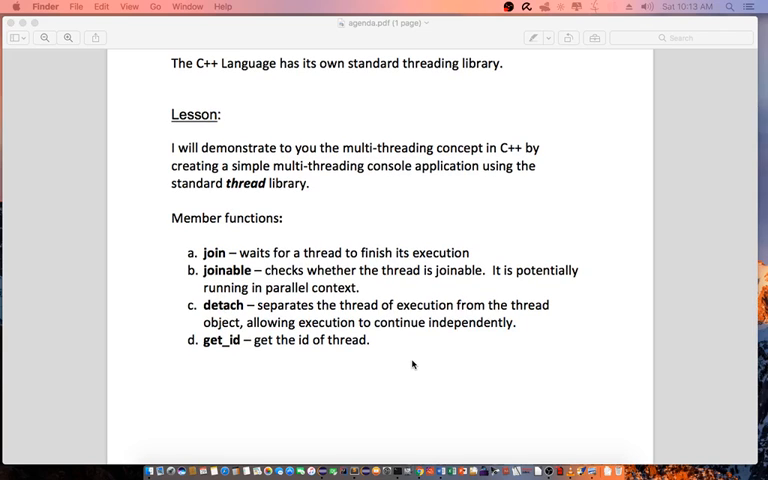
{"action": "mouse_move", "coordinate": [732, 400]}
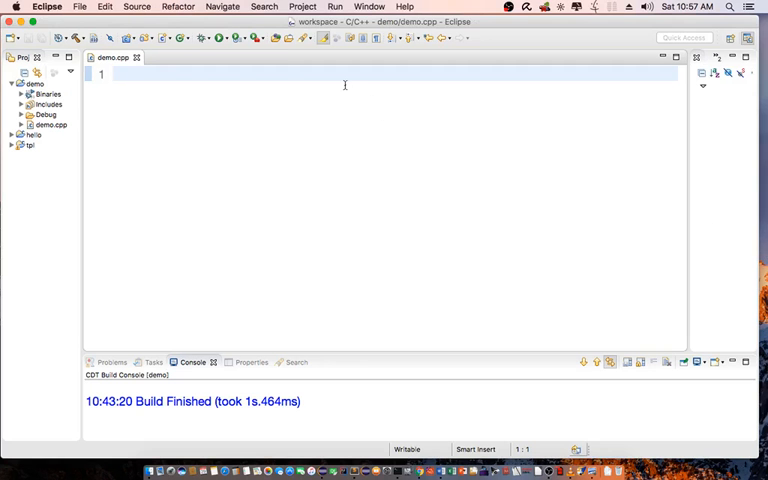
{"action": "left_click", "coordinate": [112, 76]}
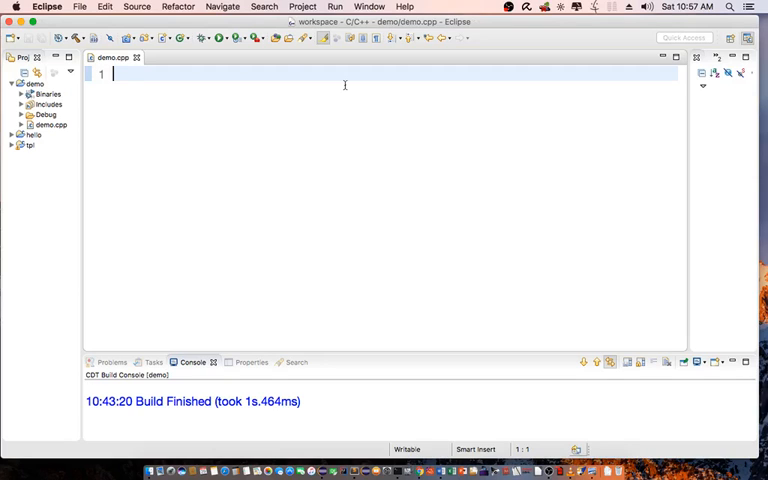
{"action": "type", "text": "#"}
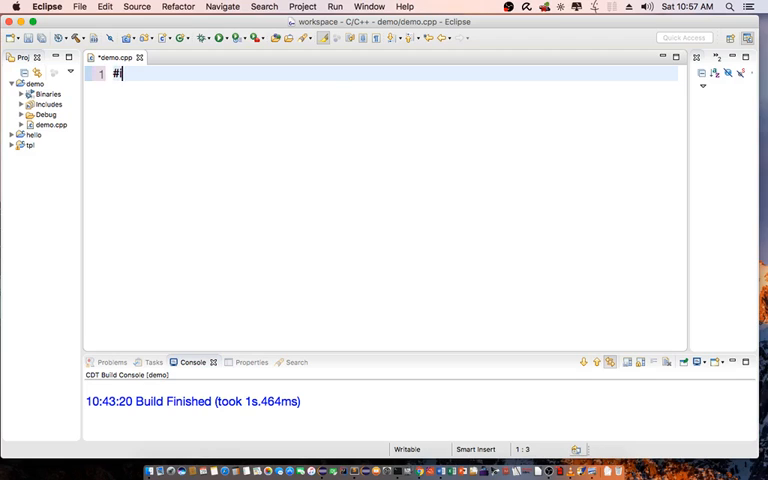
{"action": "type", "text": "include<>"}
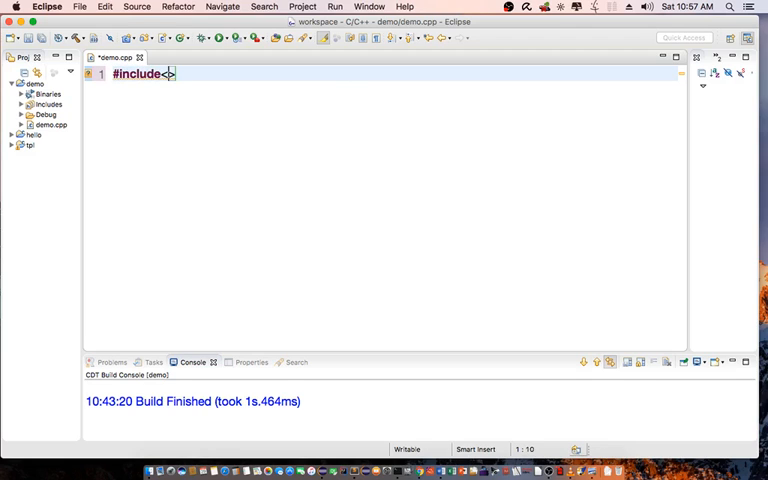
{"action": "type", "text": "thread>"}
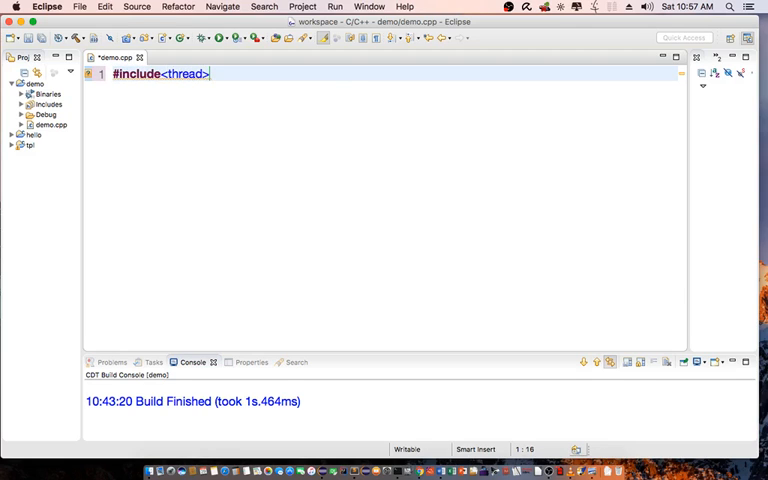
{"action": "key", "text": "Return"}
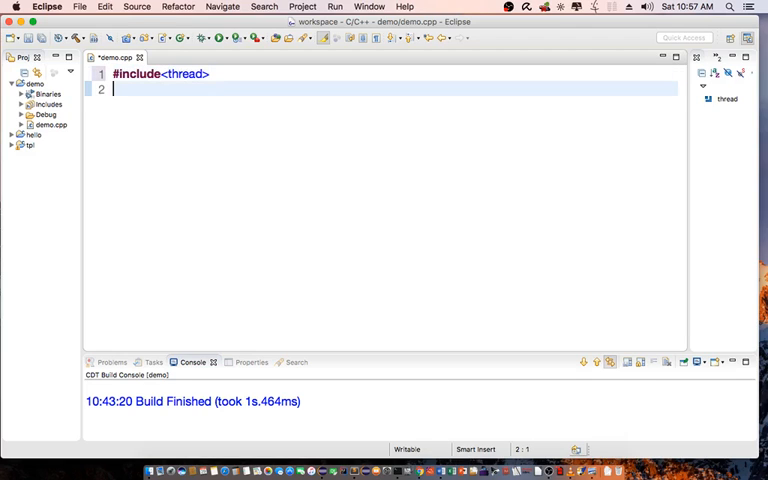
{"action": "type", "text": "#include"}
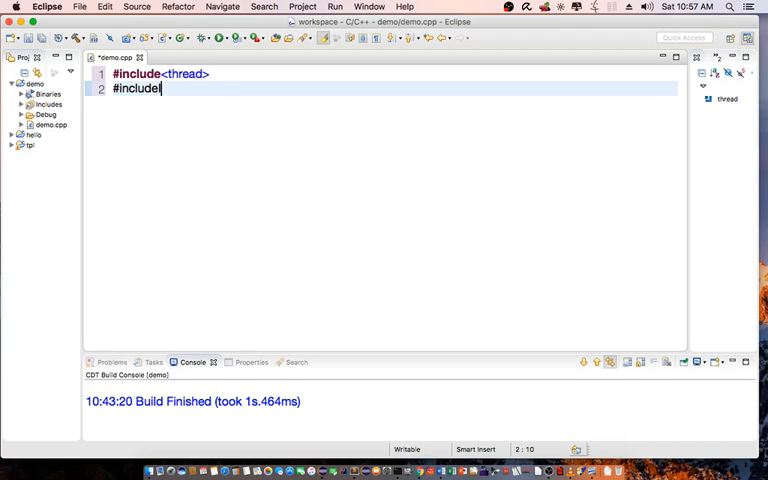
{"action": "type", "text": "<iostream>"}
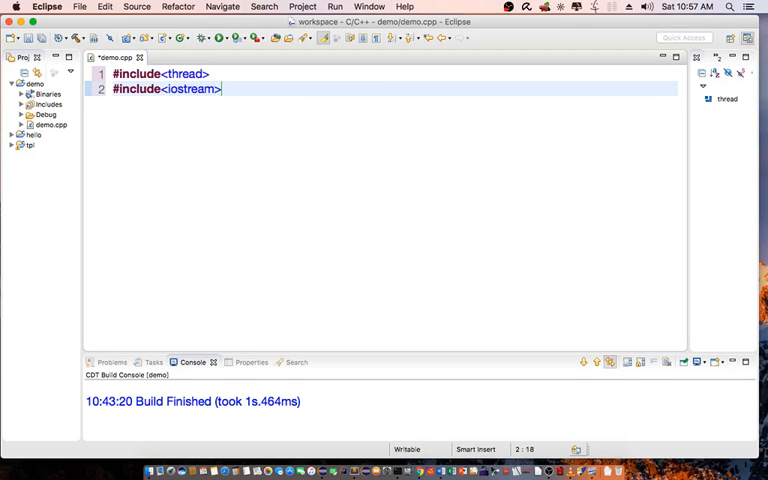
{"action": "type", "text": "#"}
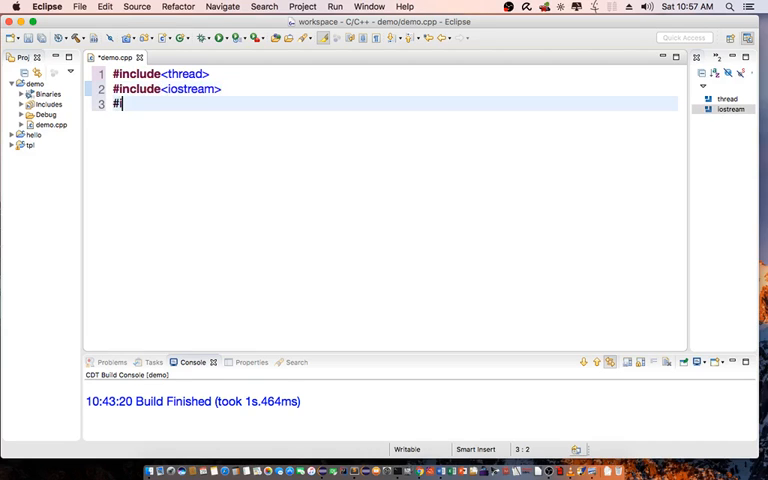
{"action": "type", "text": "include"}
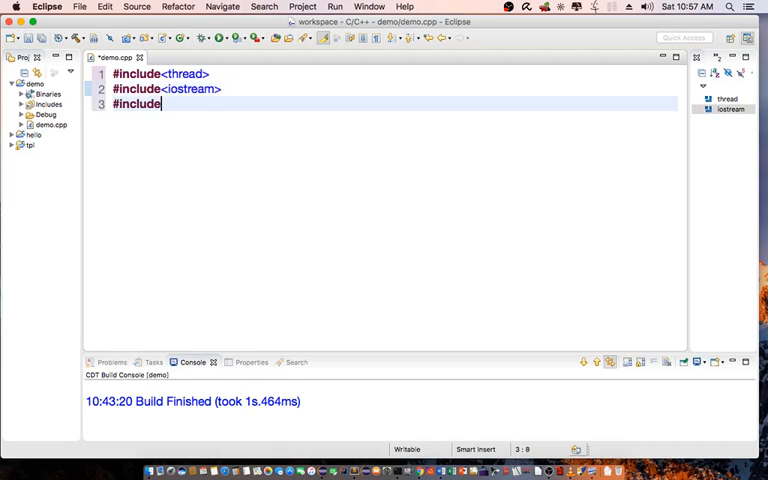
{"action": "type", "text": "<vector>"}
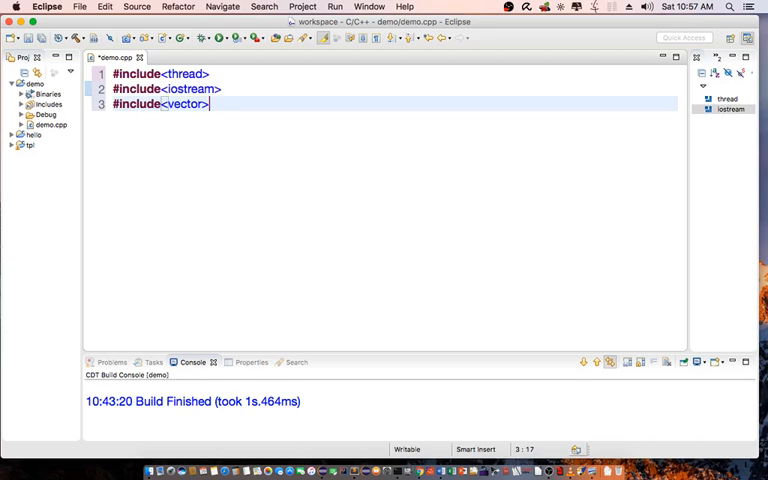
{"action": "type", "text": "#in"}
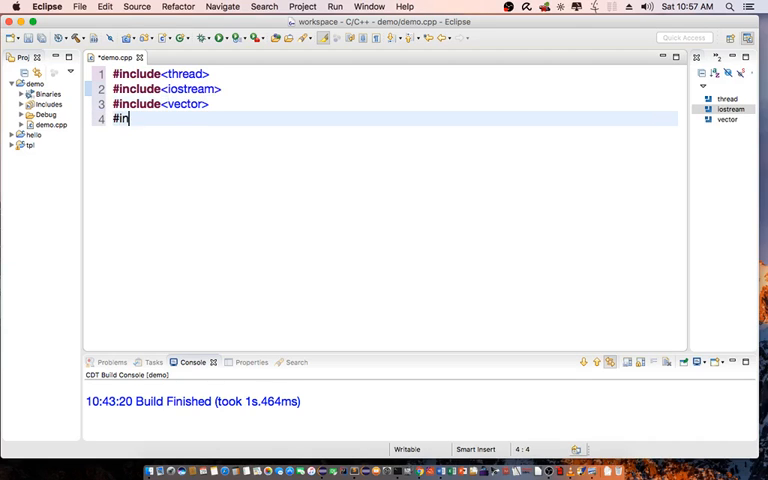
{"action": "type", "text": "clude<string>"}
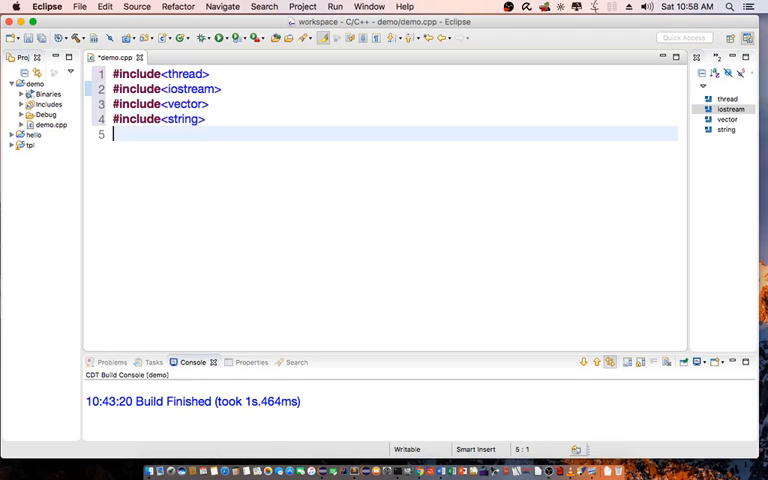
Step: Add 'using namespace std;' below the includes
{"action": "type", "text": "using n"}
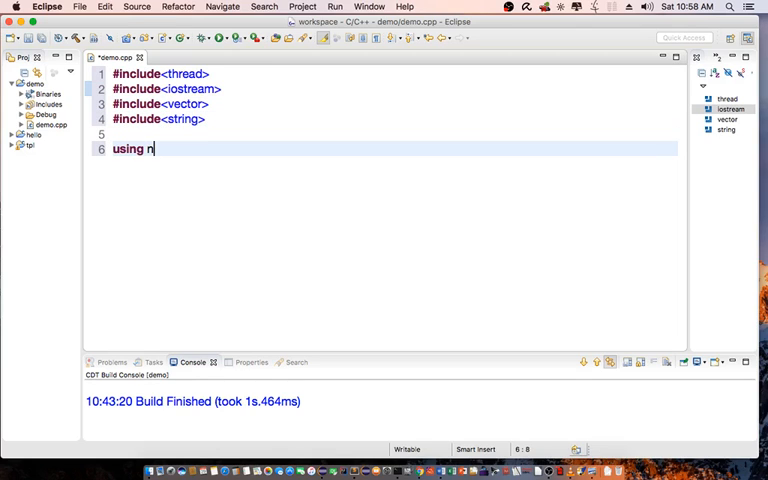
{"action": "type", "text": "amespace std"}
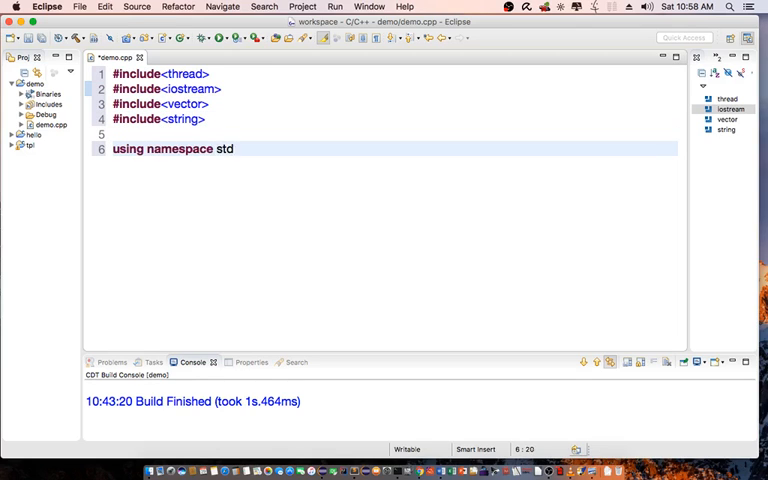
{"action": "type", "text": ";"}
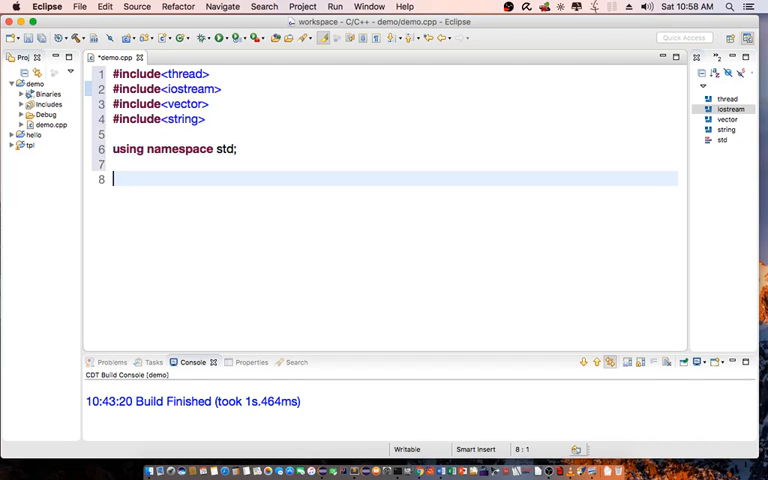
Step: Declare global doubles sum1=0 and sum2=0
{"action": "type", "text": "double"}
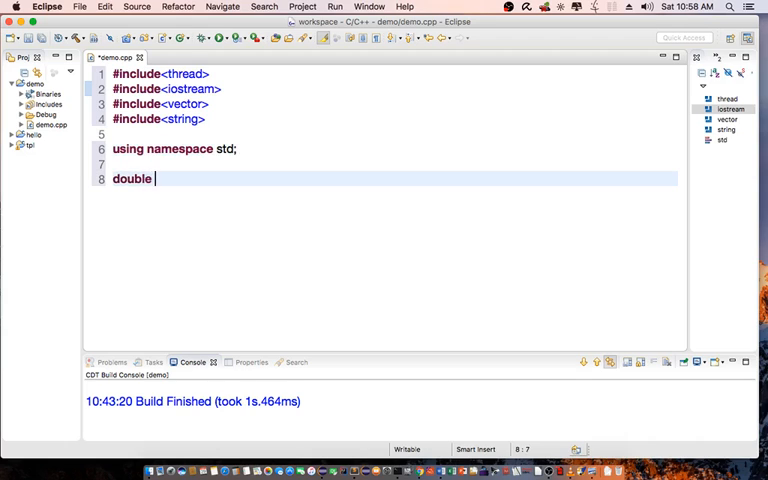
{"action": "type", "text": "sum1=0;"}
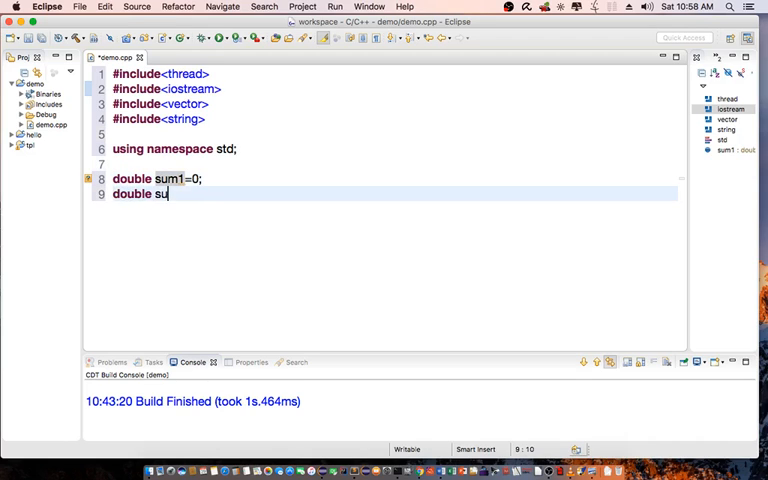
{"action": "type", "text": "m2=0;"}
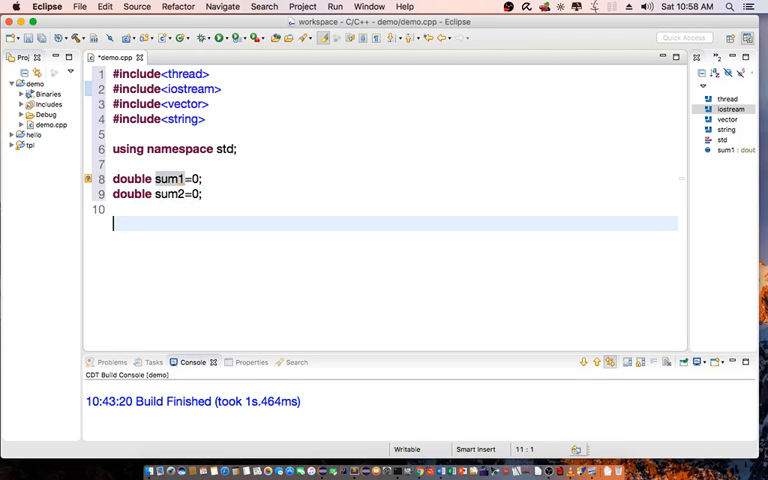
Step: Define struct myclass whose bool operator()(int i, int j) returns (i < j)
{"action": "type", "text": "st"}
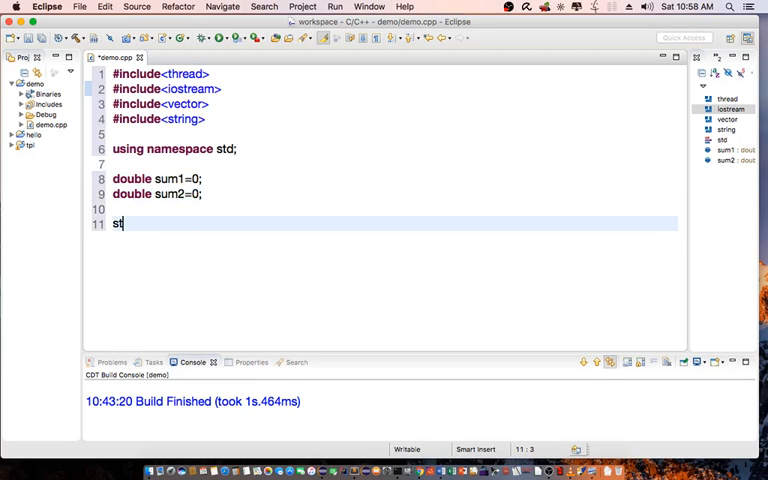
{"action": "type", "text": "ruct"}
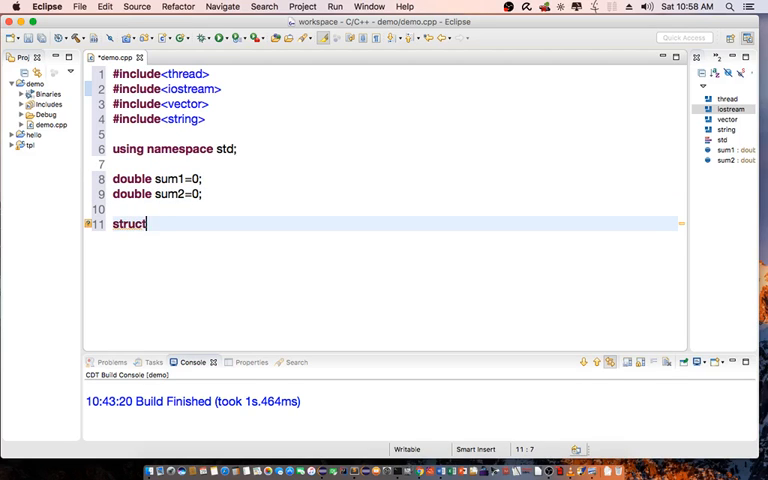
{"action": "type", "text": "my"}
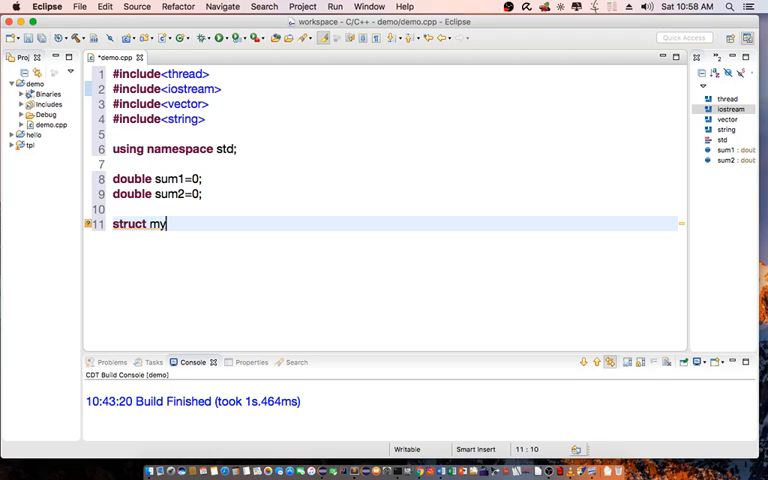
{"action": "type", "text": "class"}
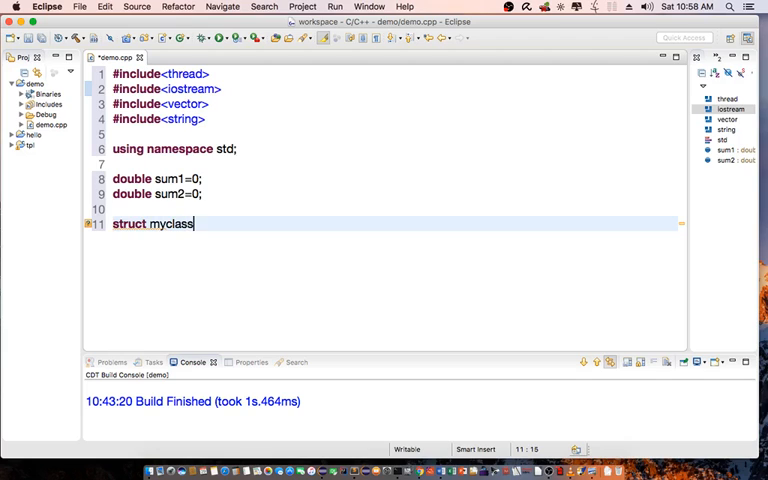
{"action": "type", "text": "{"}
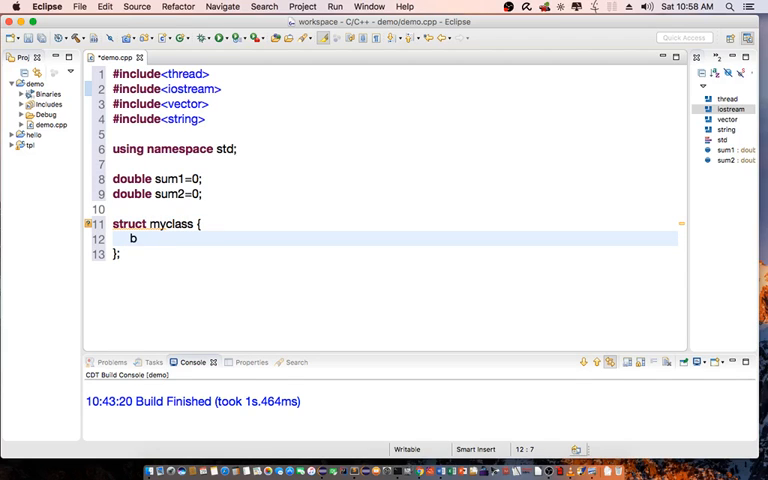
{"action": "type", "text": "ool operator() (int"}
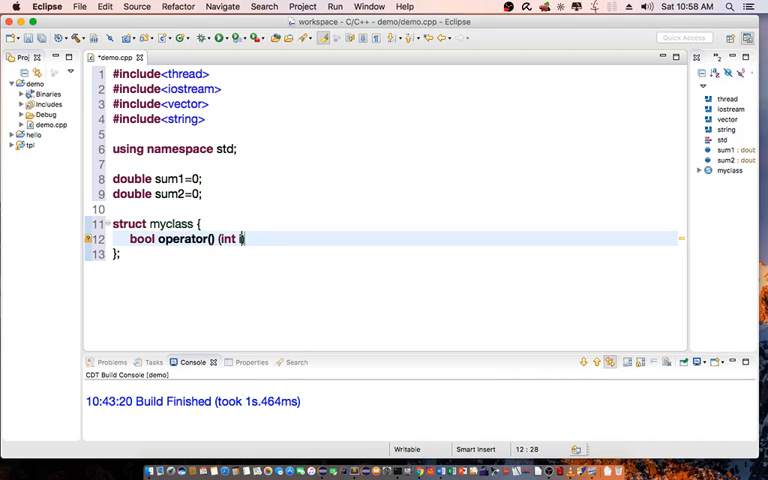
{"action": "type", "text": "i, int"}
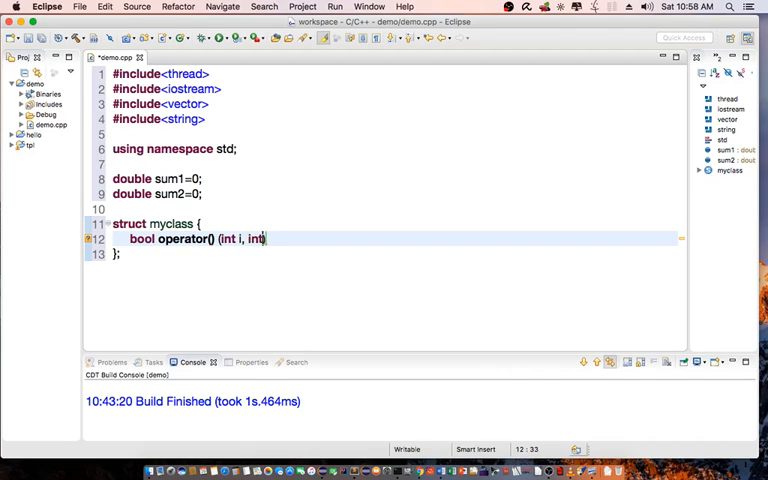
{"action": "type", "text": "j)"}
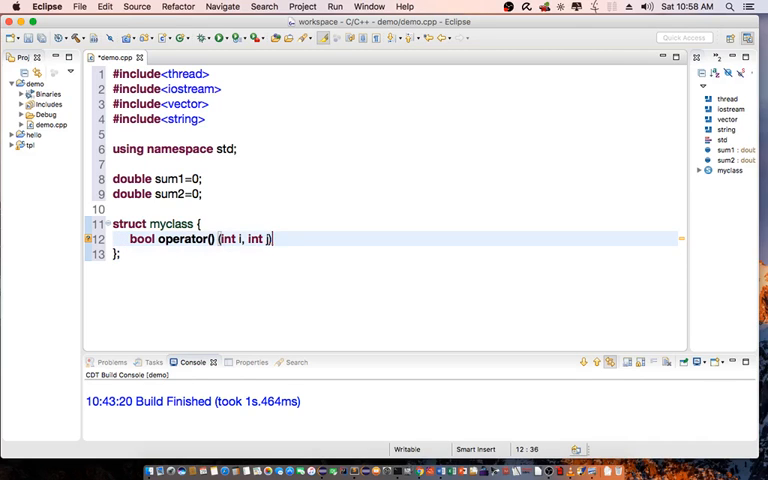
{"action": "type", "text": "{ retur"}
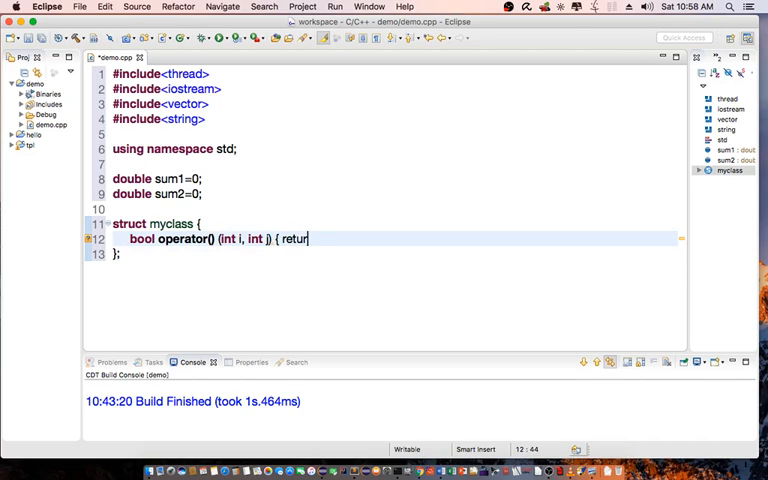
{"action": "type", "text": "n (i < j"}
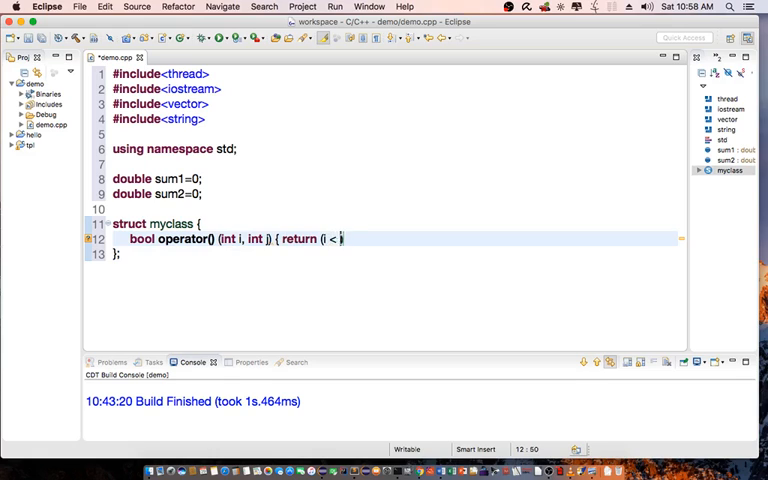
{"action": "type", "text": "j);"}
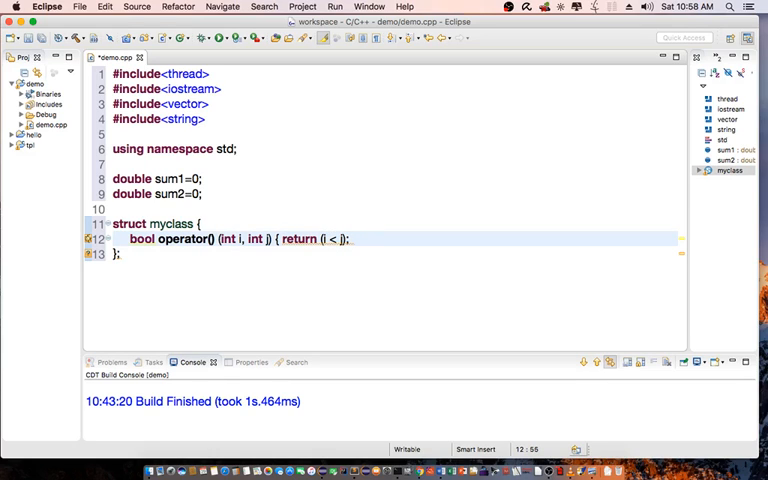
Step: Name the struct's instance myobject after its closing brace
{"action": "left_click", "coordinate": [118, 252]}
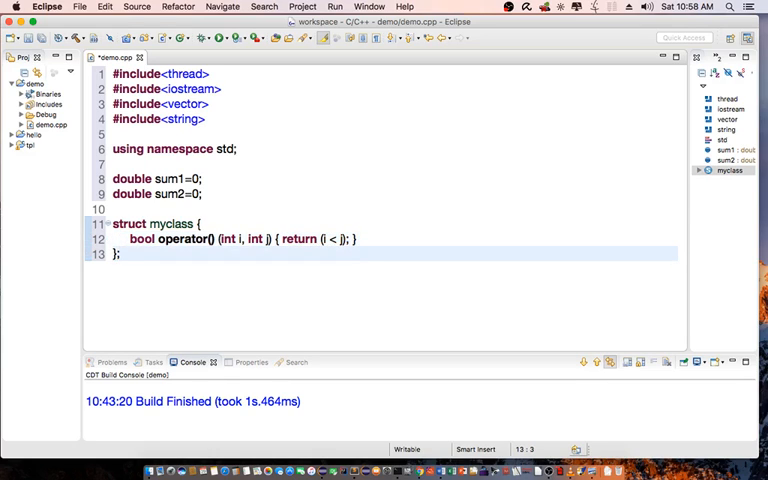
{"action": "type", "text": "my"}
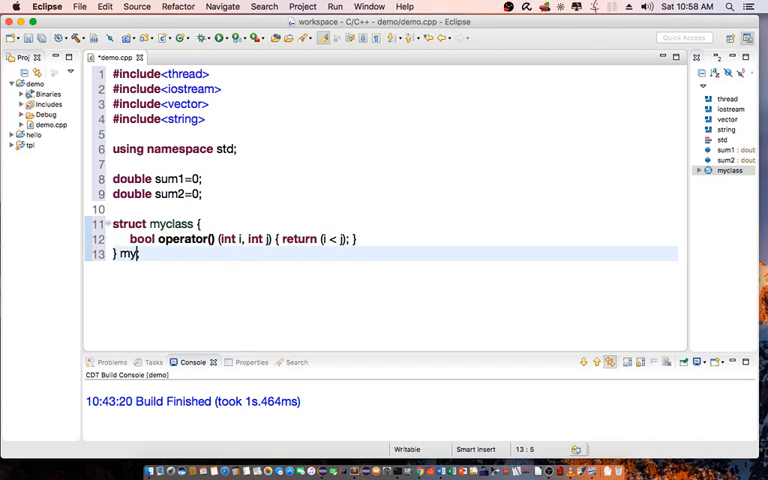
{"action": "type", "text": "object;"}
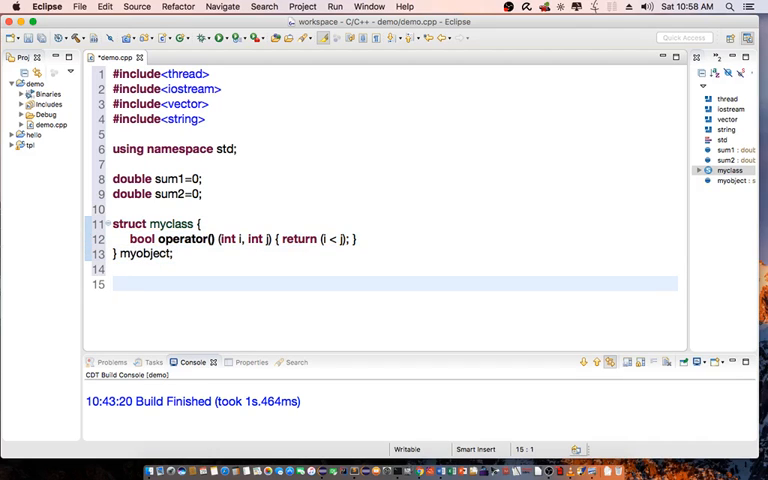
Step: Declare a global vector<int> myvector
{"action": "type", "text": "vector"}
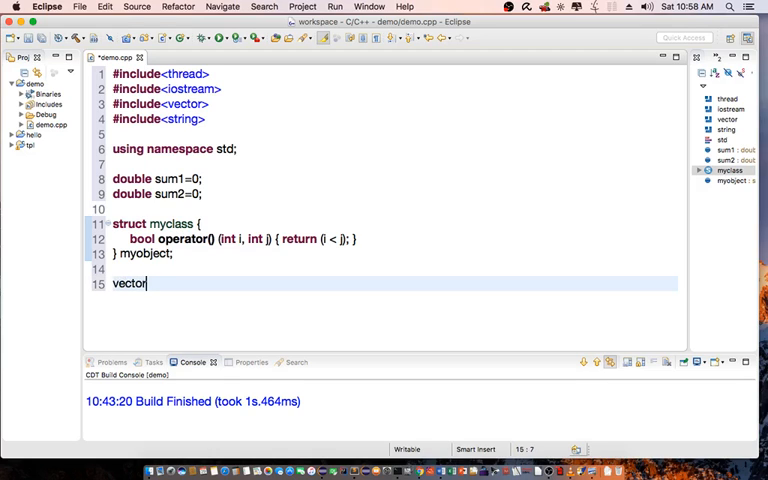
{"action": "type", "text": "<int> m"}
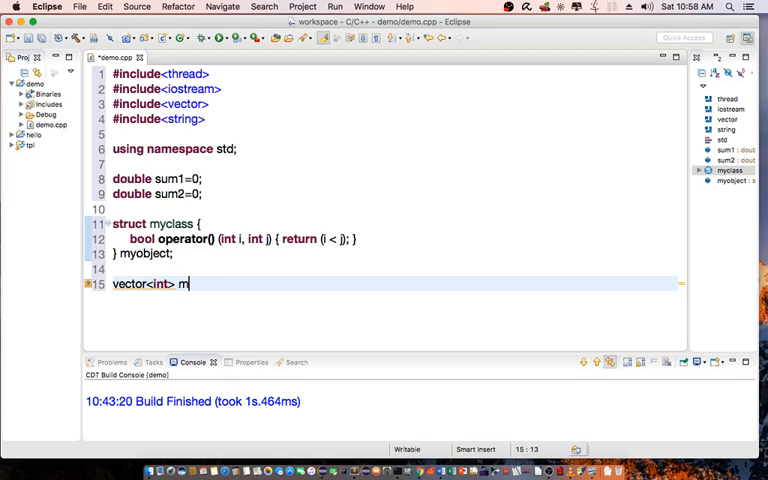
{"action": "type", "text": "yector;"}
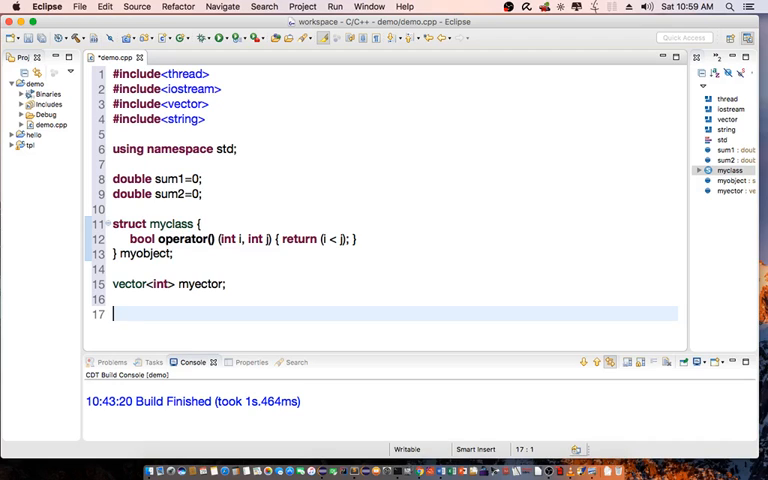
Step: Begin void task1() printing a start message with cout and endl
{"action": "type", "text": "void task1"}
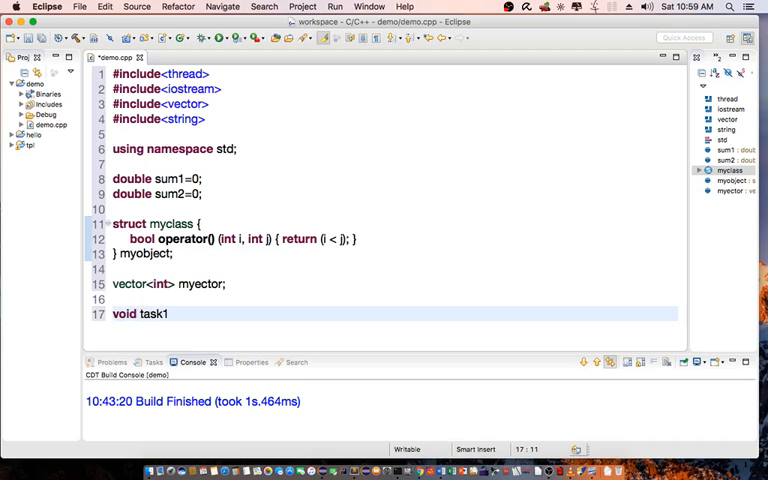
{"action": "type", "text": "()"}
{"action": "type", "text": "{"}
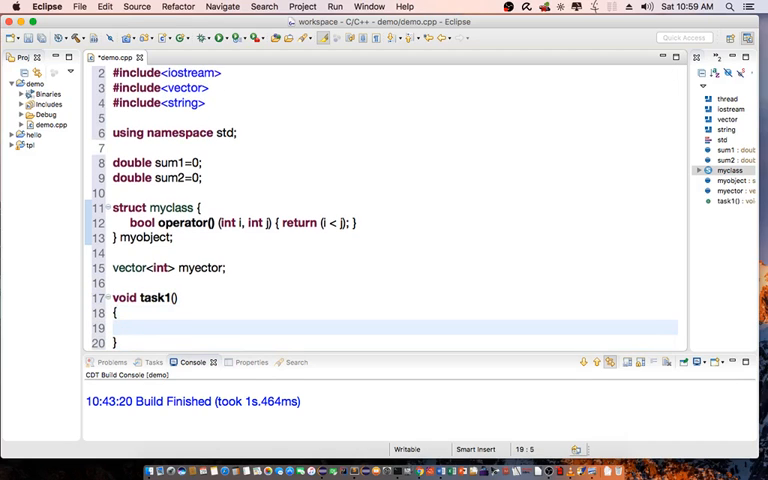
{"action": "type", "text": "cout << \"task1 is starting..."}
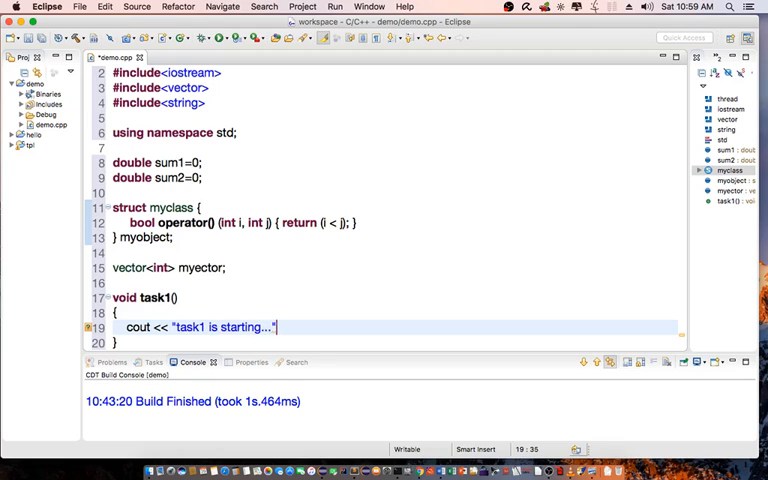
{"action": "type", "text": "<< endl;"}
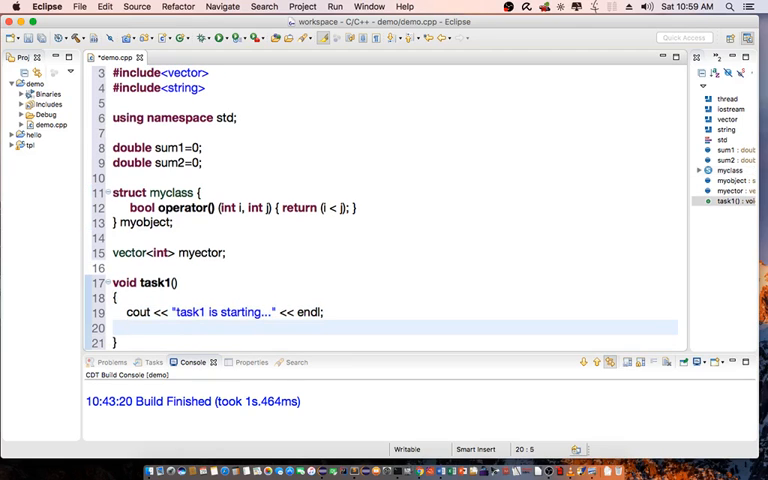
Step: Loop while c < 2500000, incrementing c and adding it to sum1
{"action": "type", "text": "double c=0;"}
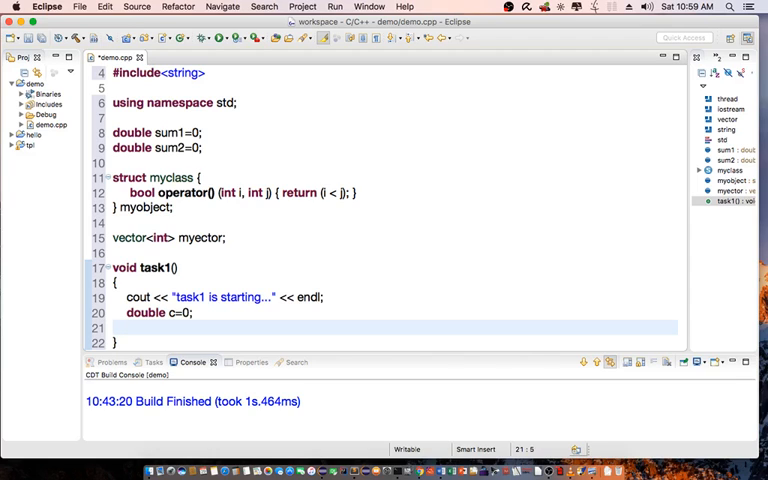
{"action": "type", "text": "while()"}
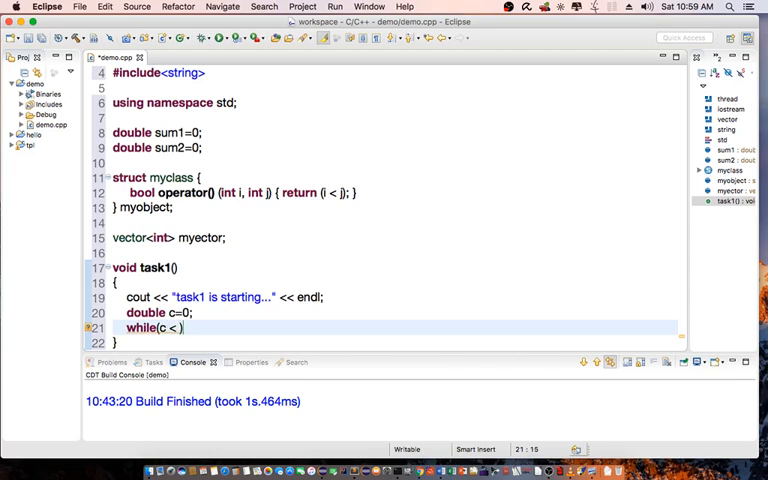
{"action": "type", "text": "2"}
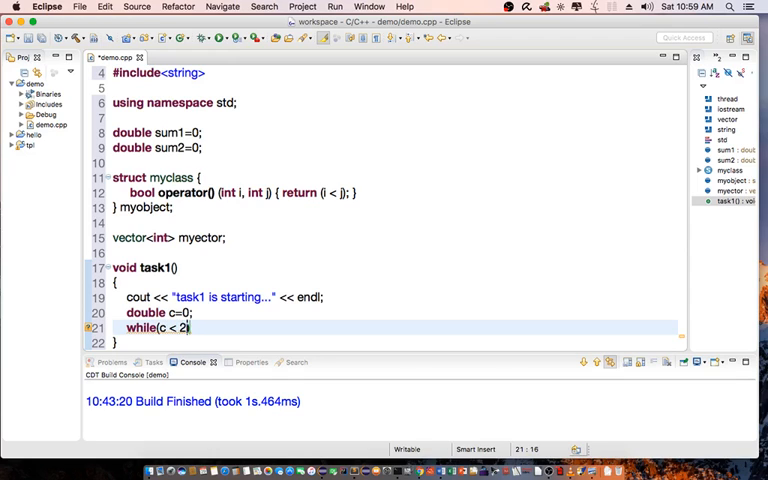
{"action": "type", "text": "500"}
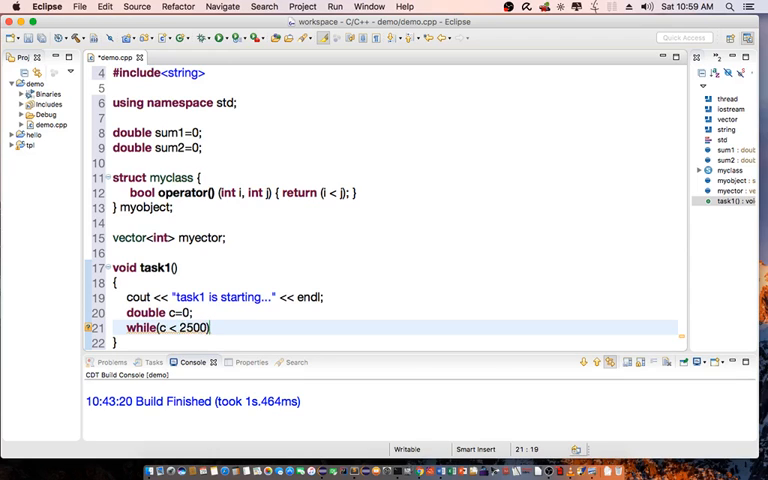
{"action": "type", "text": "000"}
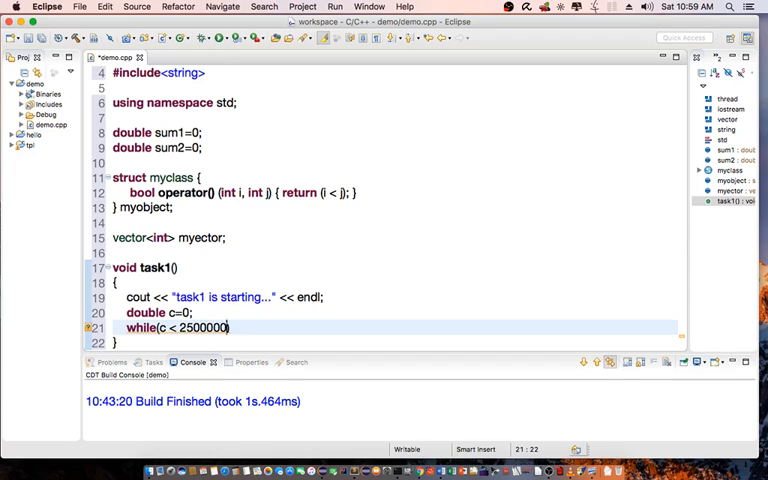
{"action": "type", "text": "{"}
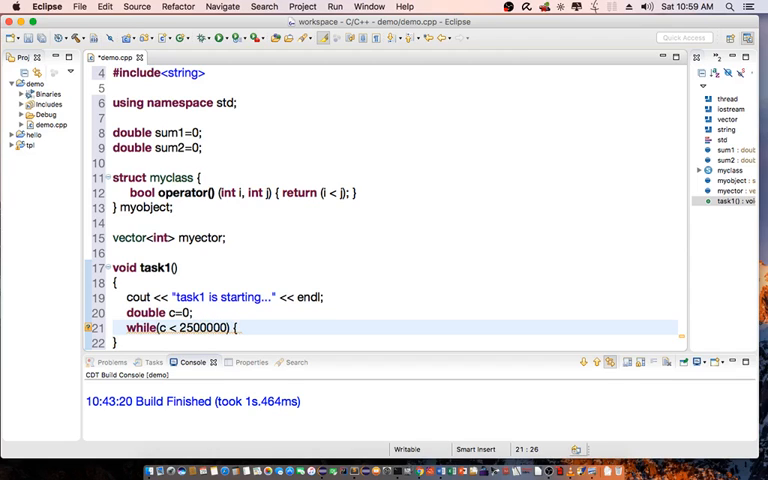
{"action": "type", "text": "c++; sum1 +"}
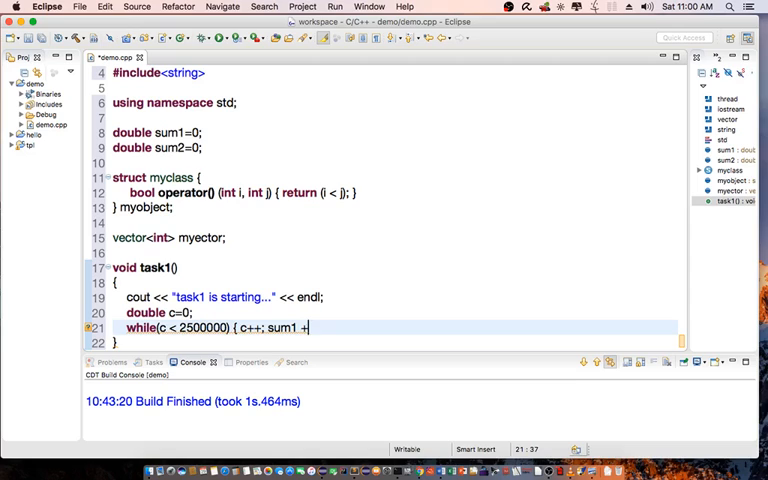
{"action": "type", "text": "= c"}
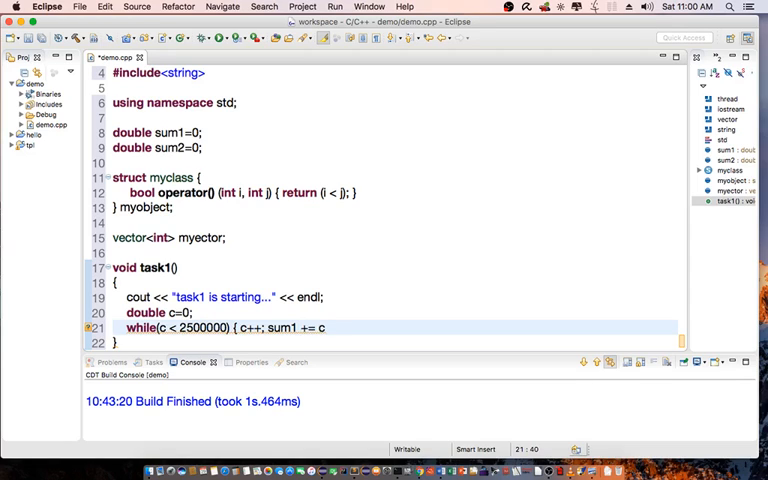
{"action": "type", "text": "; }"}
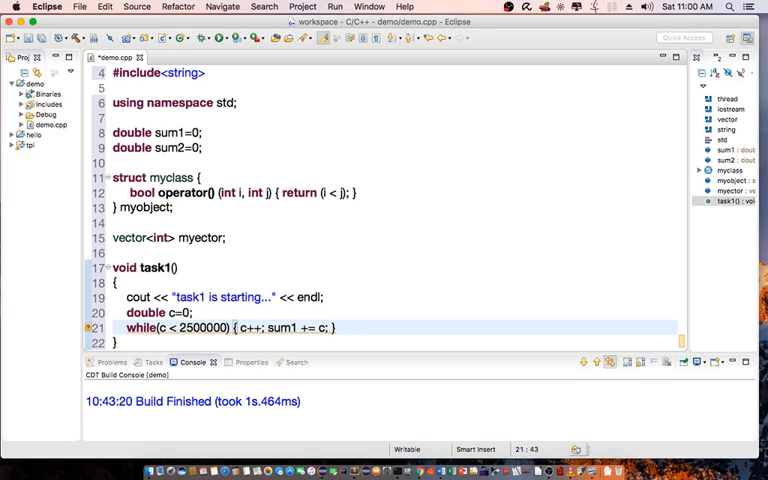
Step: Print 'task is completed...' with endl at the end of task1
{"action": "left_click", "coordinate": [330, 328]}
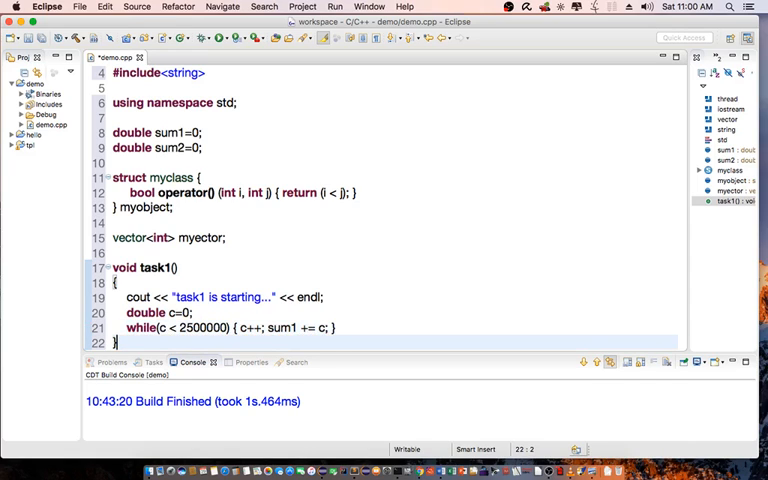
{"action": "type", "text": "cout"}
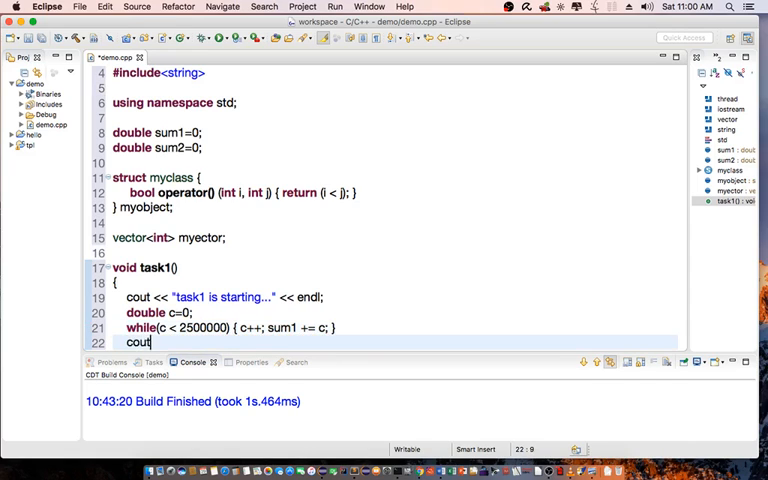
{"action": "type", "text": "<< \"task i\""}
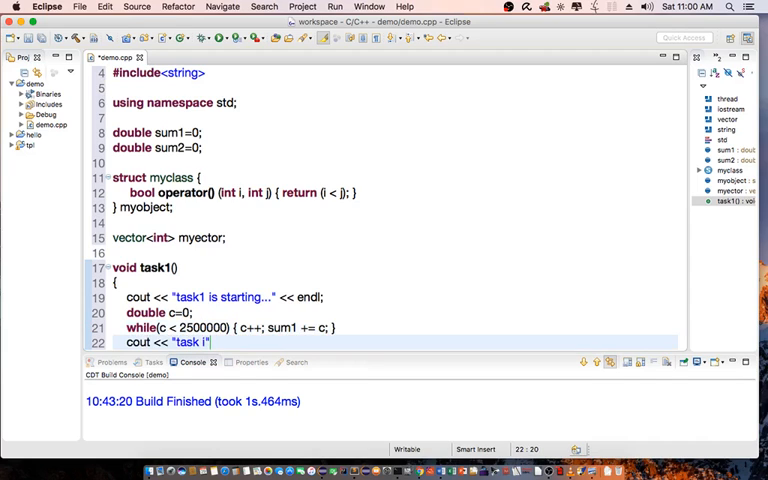
{"action": "type", "text": "s complete"}
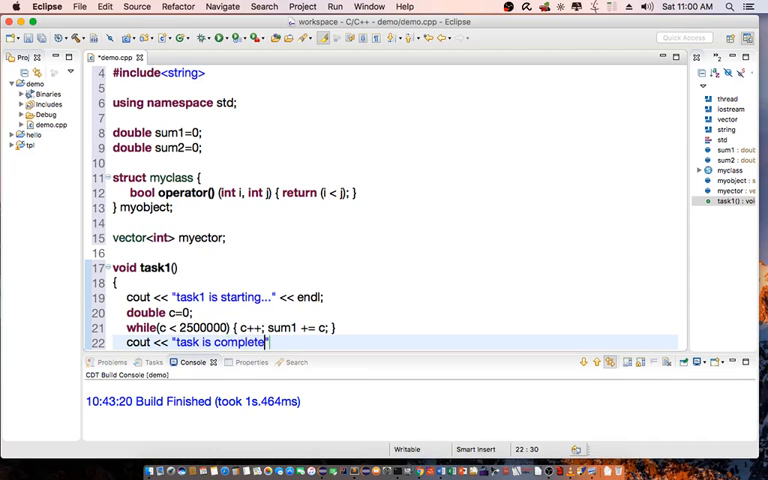
{"action": "type", "text": "...\" << endl;"}
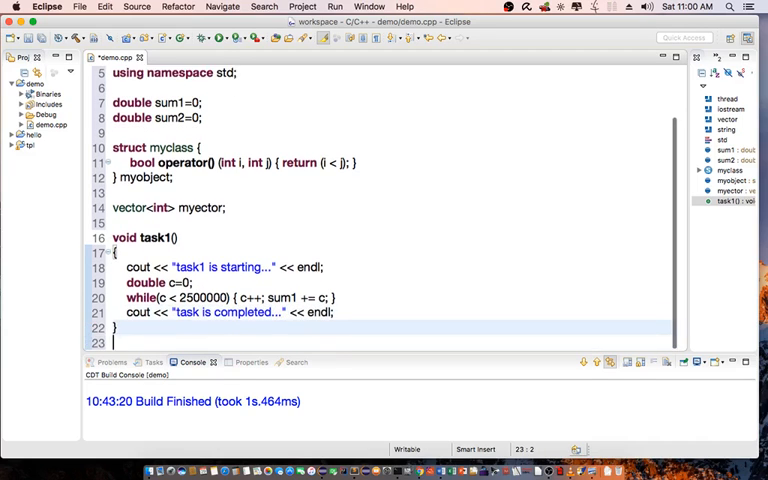
{"action": "scroll", "scroll_direction": "down", "scroll_amount": 3}
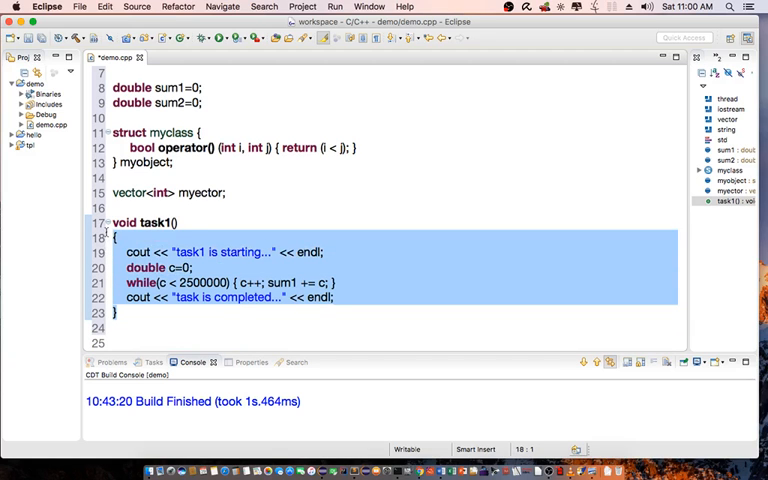
Step: Duplicate task1 as task2 accumulating into sum2 with task2 messages
{"action": "left_click", "coordinate": [124, 222]}
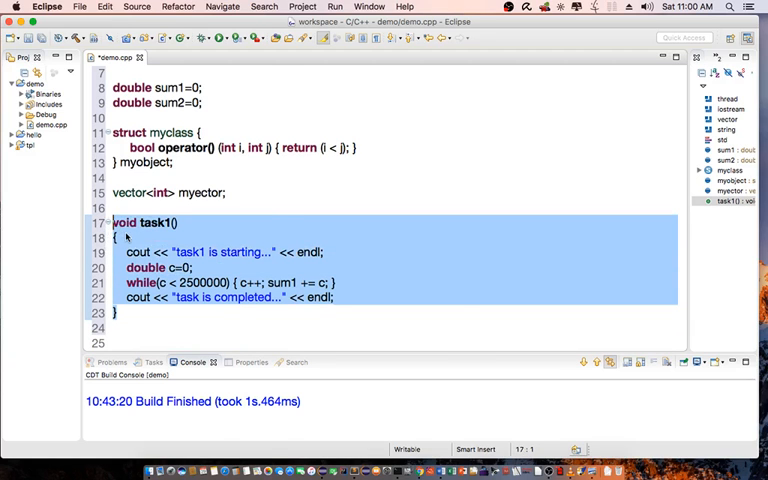
{"action": "left_click", "coordinate": [124, 312]}
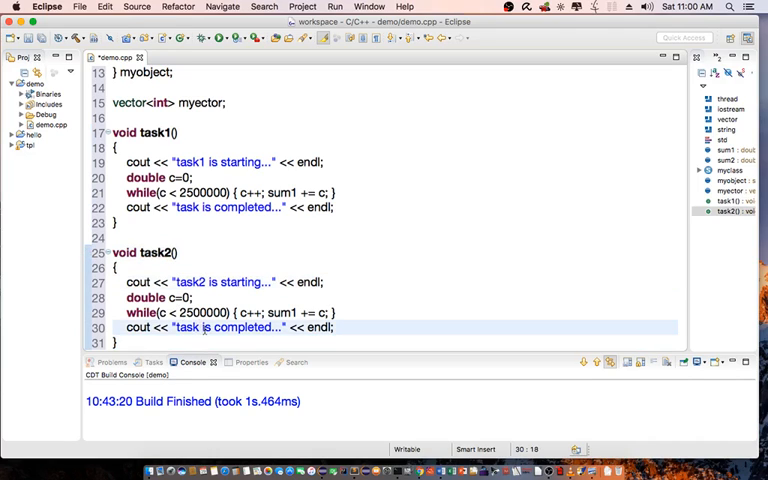
{"action": "left_click", "coordinate": [224, 208]}
{"action": "type", "text": "1"}
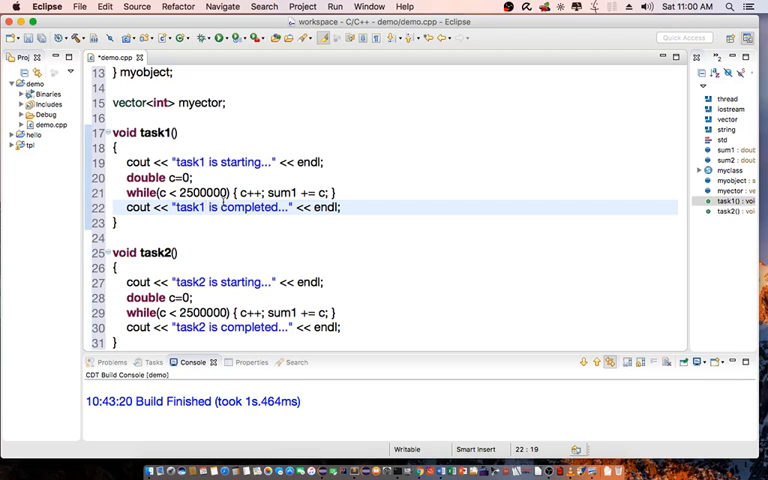
Step: Raise task1's loop limit to 25000000 and begin void task3()
{"action": "left_click", "coordinate": [220, 192]}
{"action": "type", "text": "0"}
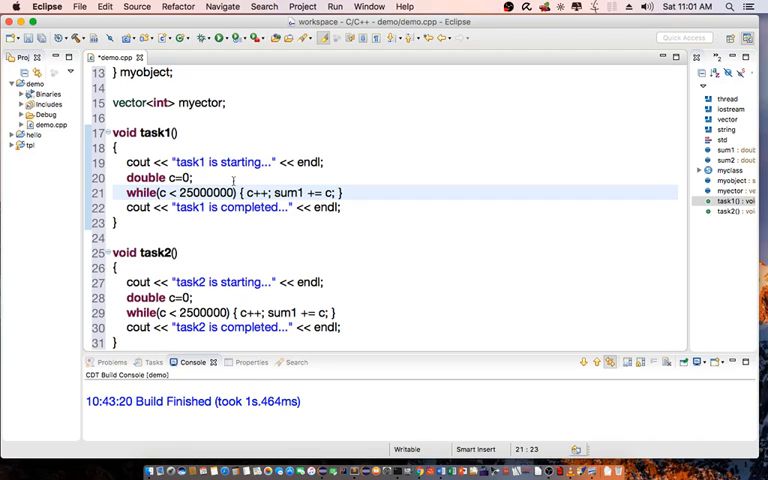
{"action": "scroll", "scroll_direction": "up", "scroll_amount": 3}
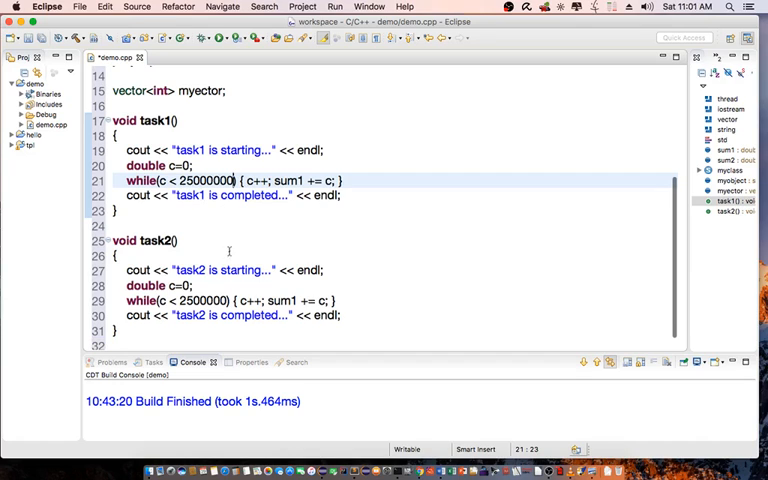
{"action": "scroll", "scroll_direction": "up", "scroll_amount": 3}
{"action": "type", "text": "2"}
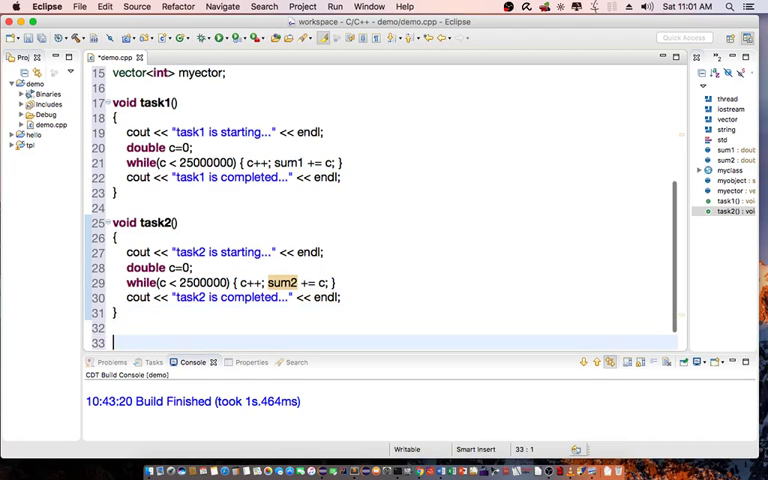
{"action": "type", "text": "void task3("}
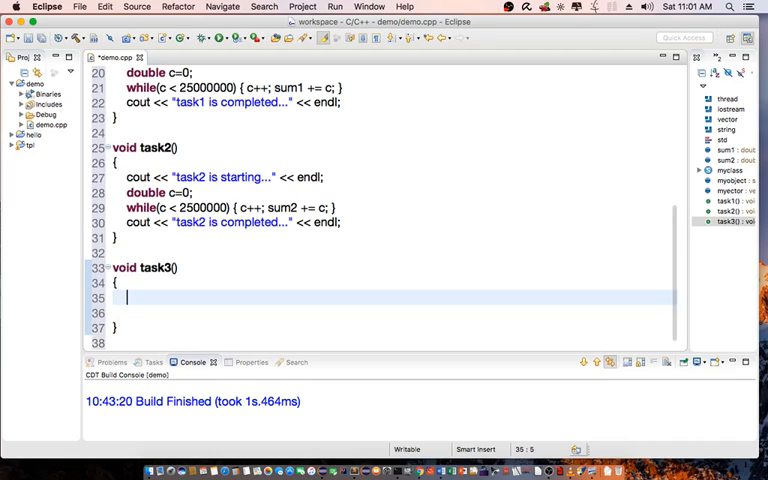
Step: Print task3's start message and fill myvector with {12, 33, 22, 44, 15, 66, 46, 39, 72}
{"action": "type", "text": "cout"}
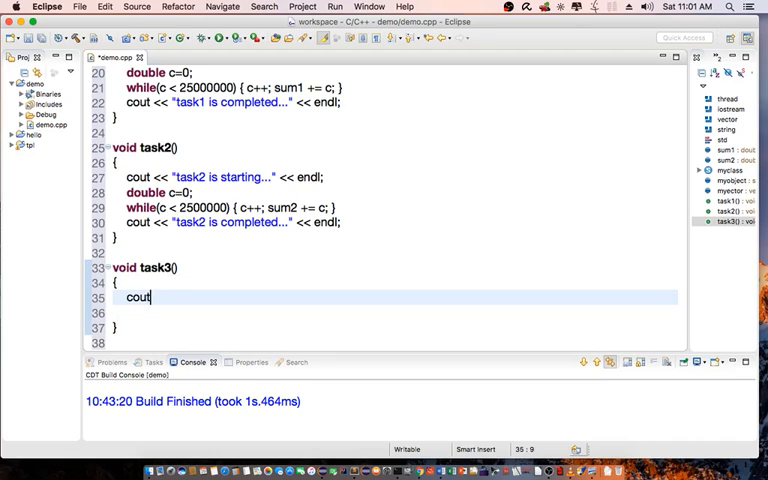
{"action": "type", "text": "<< \"task\""}
{"action": "left_click", "coordinate": [382, 312]}
{"action": "type", "text": "my"}
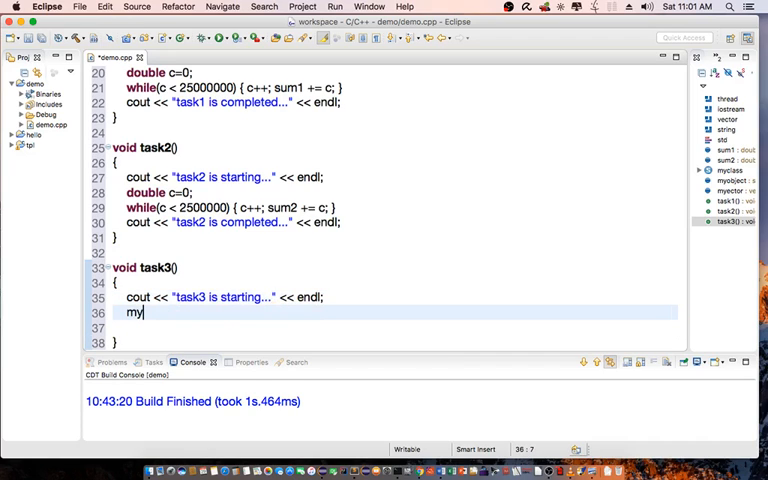
{"action": "type", "text": "vector = {"}
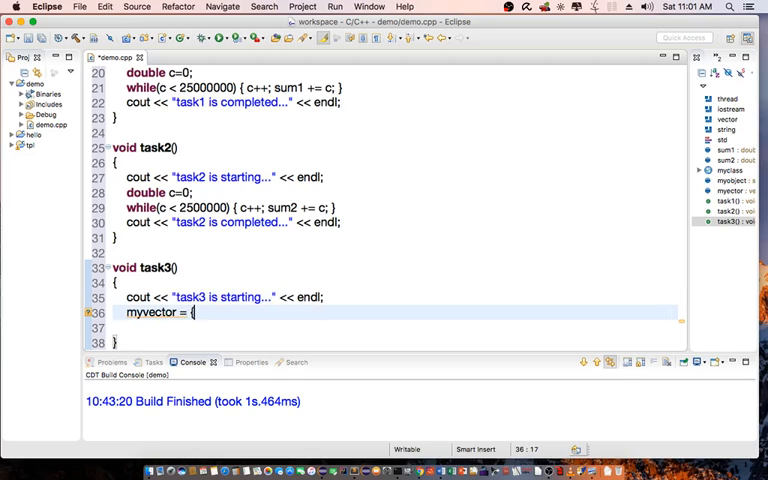
{"action": "type", "text": "1"}
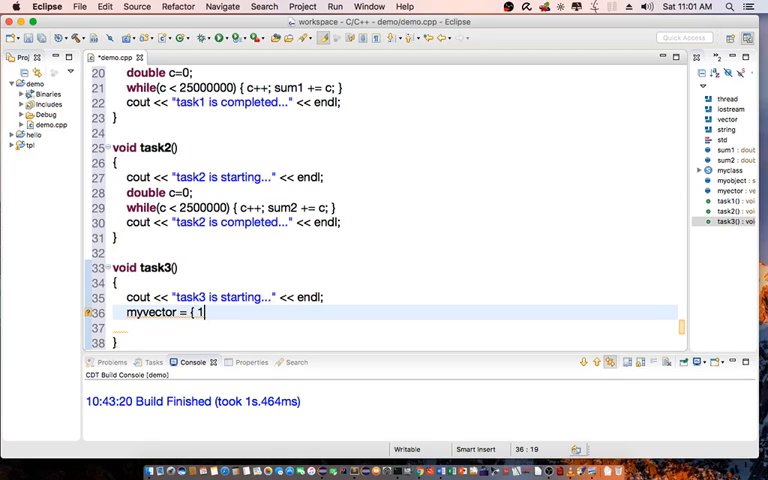
{"action": "type", "text": "2, 33, 3"}
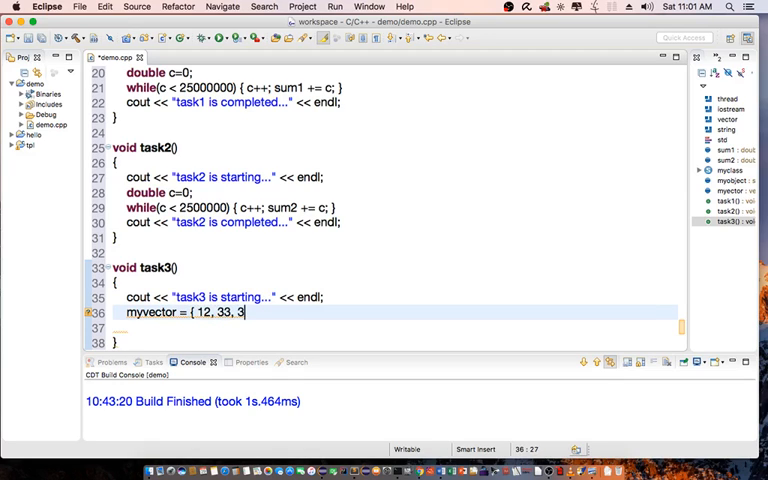
{"action": "type", "text": "2, 44,"}
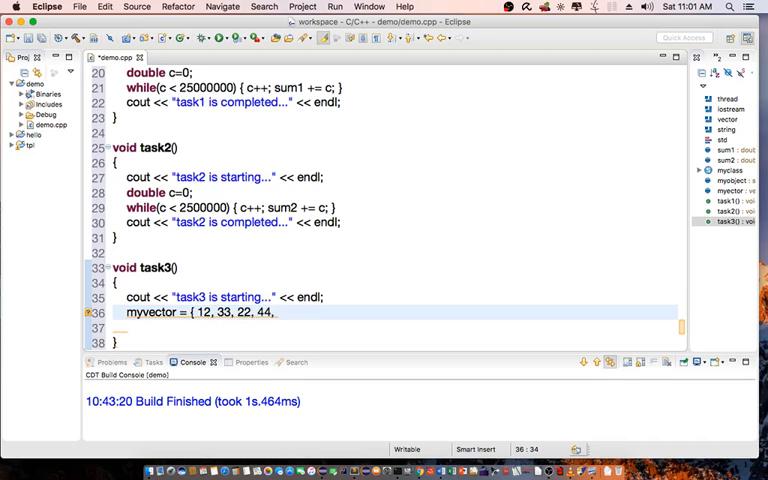
{"action": "type", "text": "15, 66, 46, 39, 72 };"}
{"action": "left_click", "coordinate": [396, 326]}
{"action": "type", "text": "std::sort("}
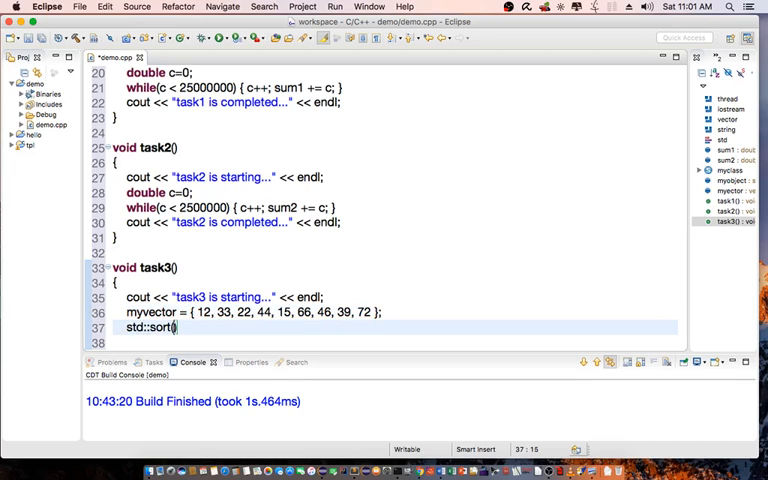
Step: Sort myvector from begin() to end() with std::sort using myobject
{"action": "type", "text": "myvector.begin("}
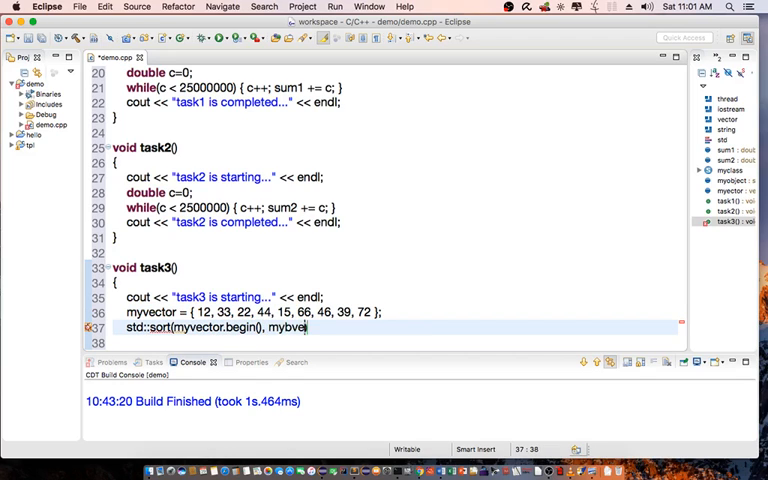
{"action": "type", "text": "tor.end())"}
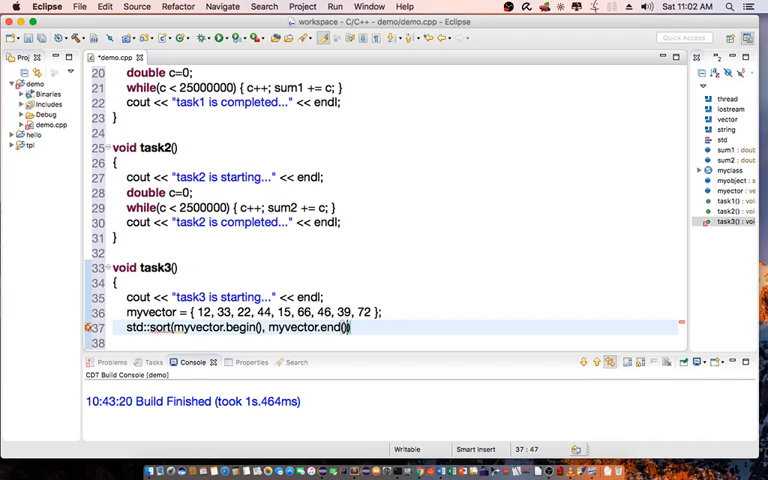
{"action": "type", "text": ", my"}
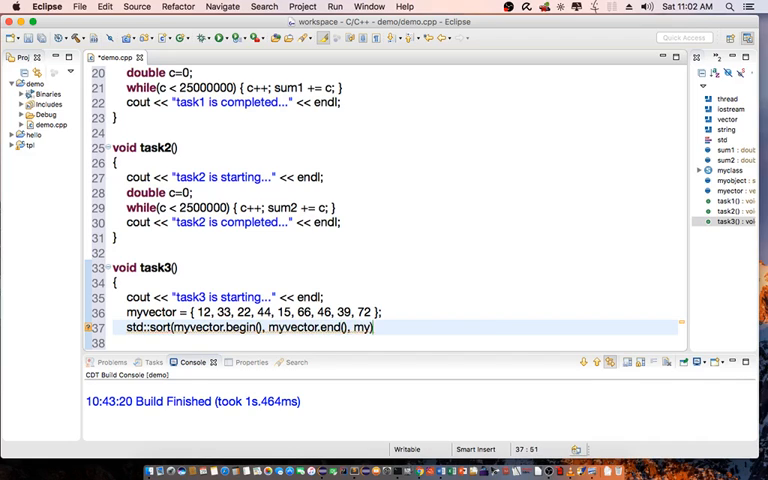
{"action": "type", "text": "object);"}
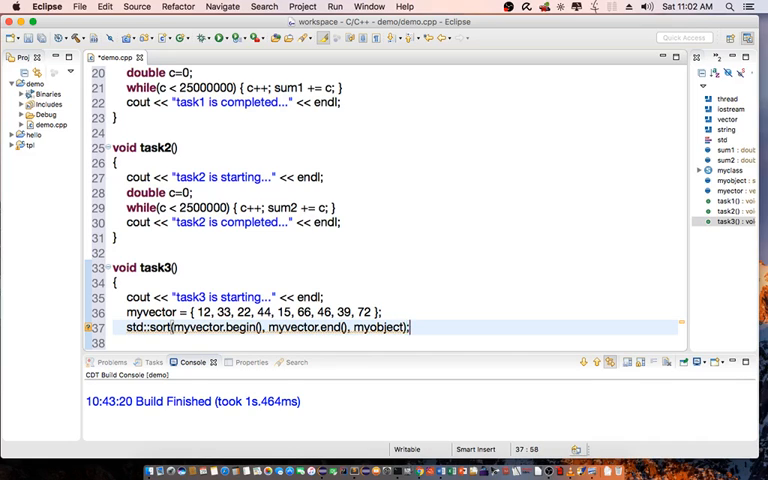
Step: Print 'task3 is completed' and begin int main()
{"action": "scroll", "scroll_direction": "up", "scroll_amount": 3}
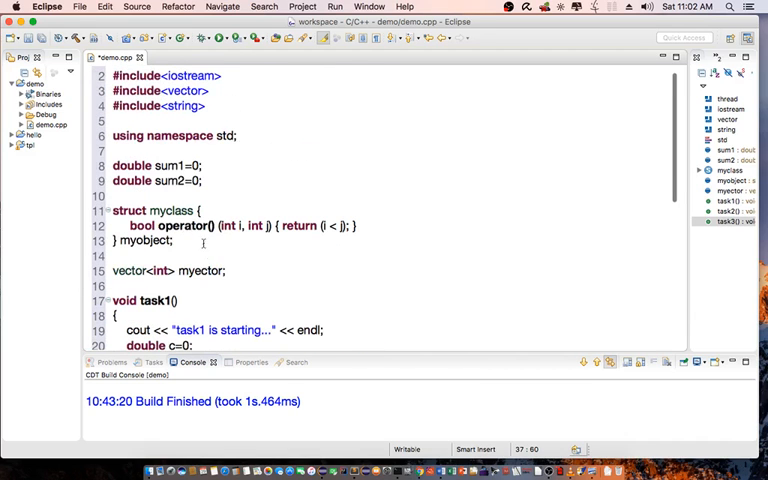
{"action": "scroll", "scroll_direction": "down", "scroll_amount": 3}
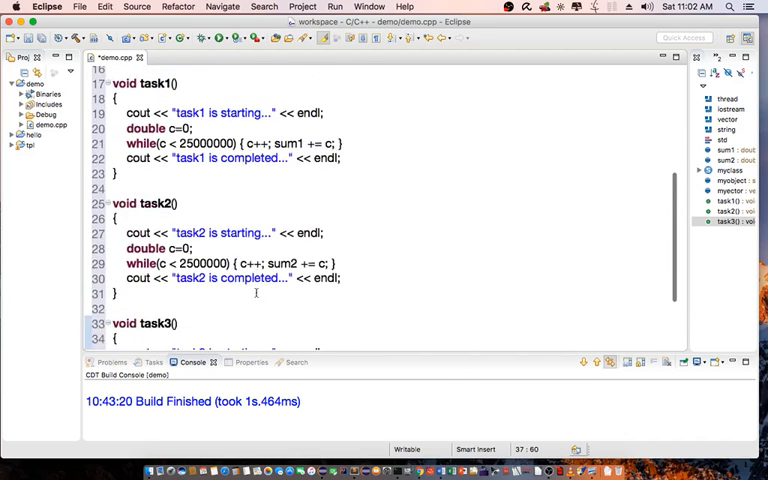
{"action": "scroll", "scroll_direction": "down", "scroll_amount": 3}
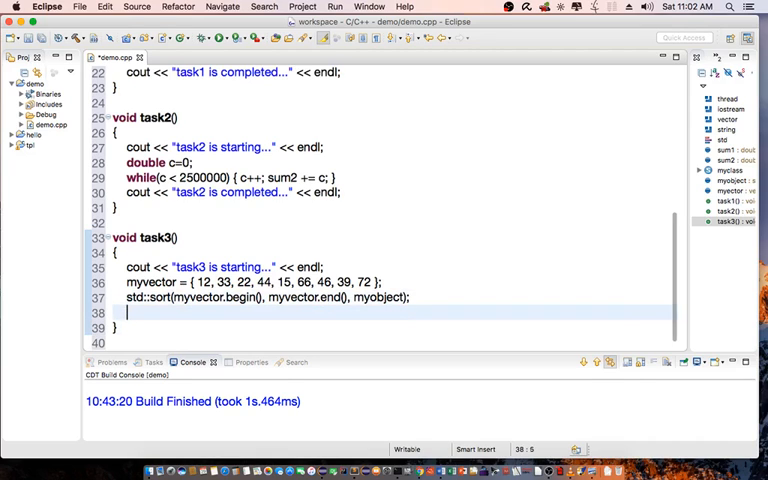
{"action": "type", "text": "cout << \"task3"}
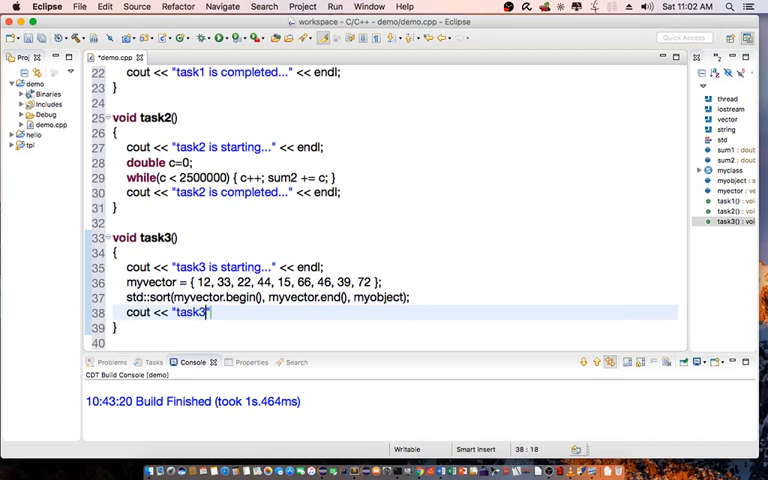
{"action": "type", "text": "is completed..."}
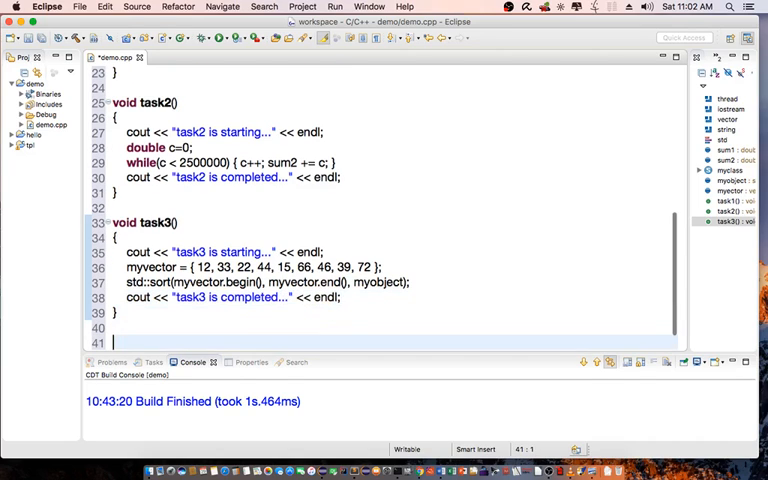
{"action": "type", "text": "int main()"}
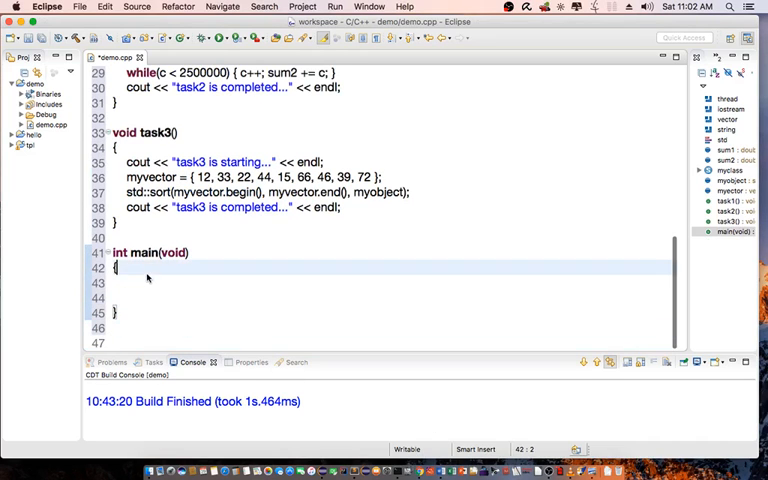
Step: Create threads t1(task1), t2(task2) and t3(task3) in main
{"action": "type", "text": "thread t1("}
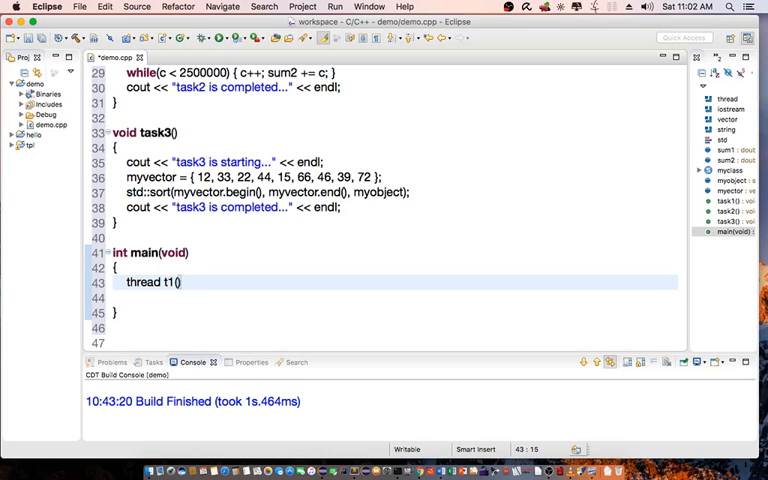
{"action": "type", "text": "task1);"}
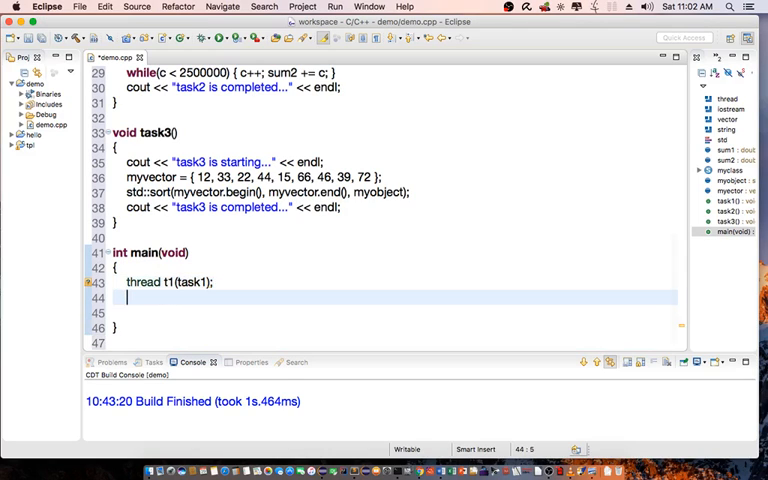
{"action": "type", "text": "thread t2(task2);"}
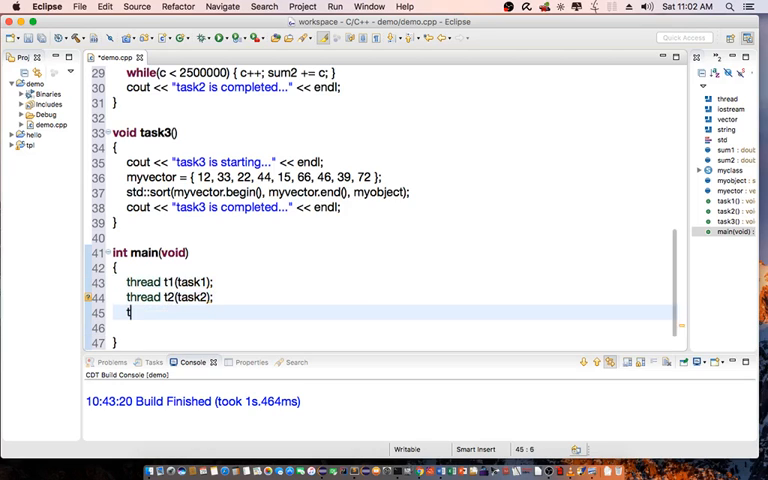
{"action": "type", "text": "hread"}
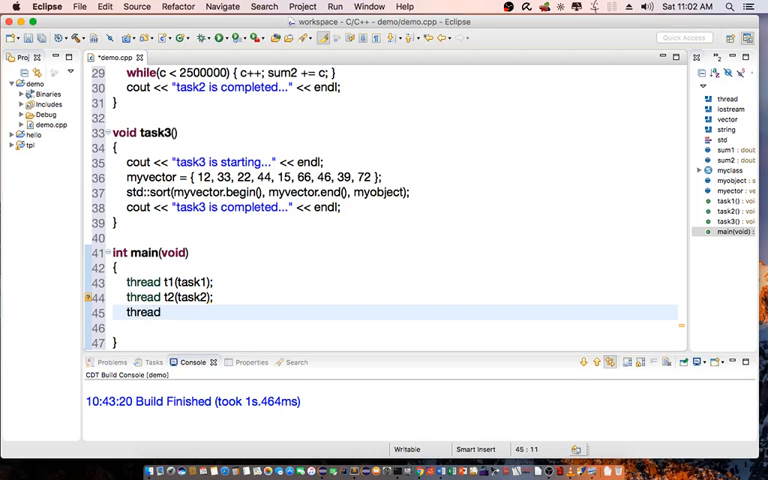
{"action": "type", "text": "t3(t"}
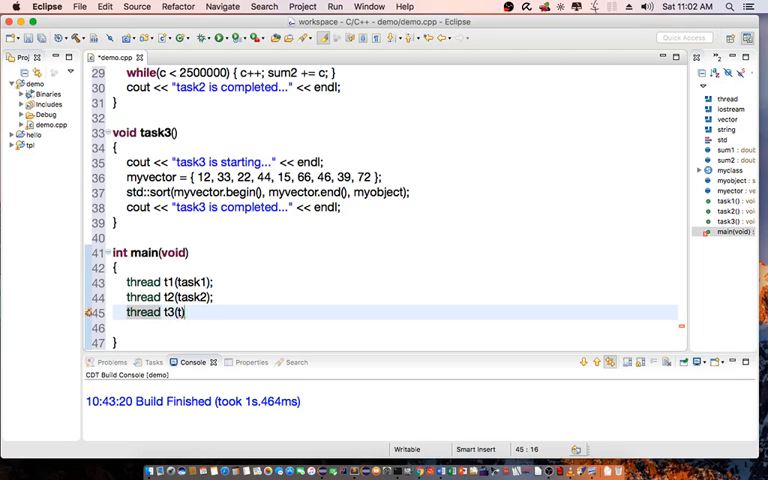
{"action": "type", "text": "ask3);"}
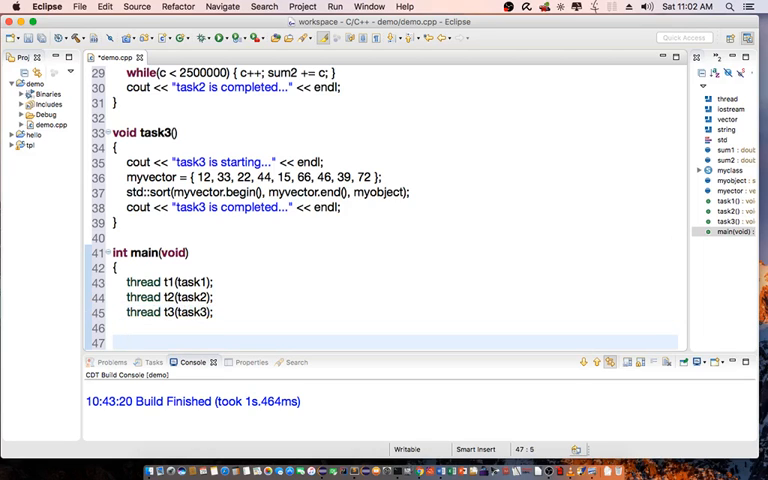
Step: Store thread::id id1, id2, id3 from t1, t2, t3 get_id()
{"action": "type", "text": "thrad::"}
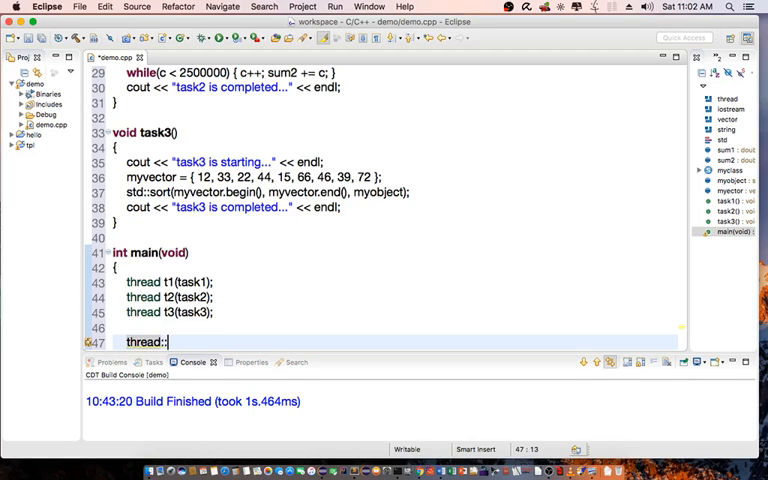
{"action": "type", "text": "id id1 ="}
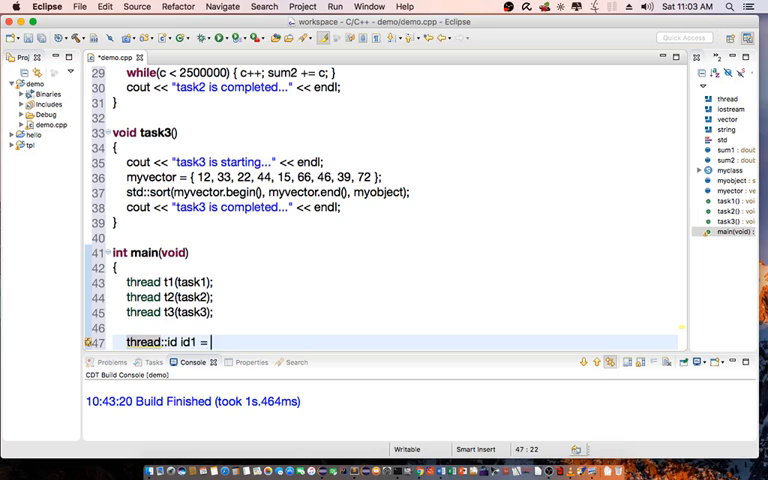
{"action": "type", "text": "t1.get_"}
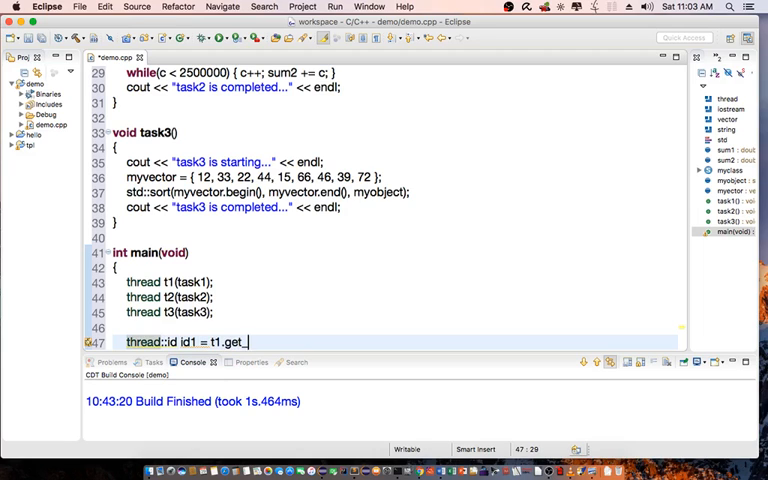
{"action": "type", "text": "id();"}
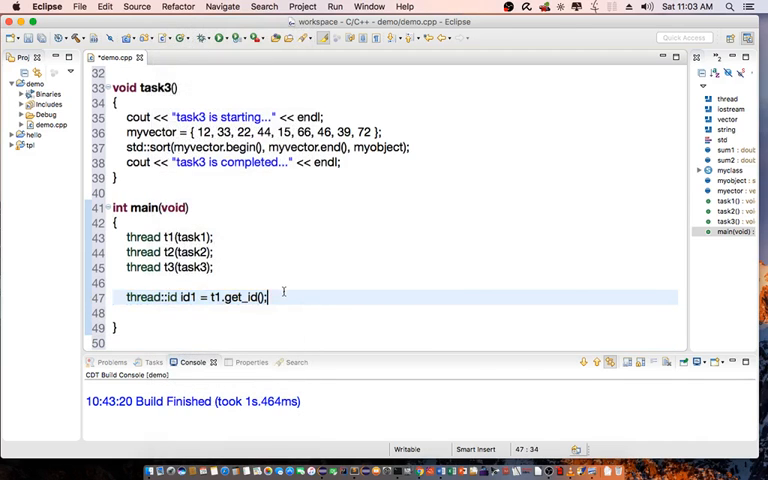
{"action": "key", "text": "Return"}
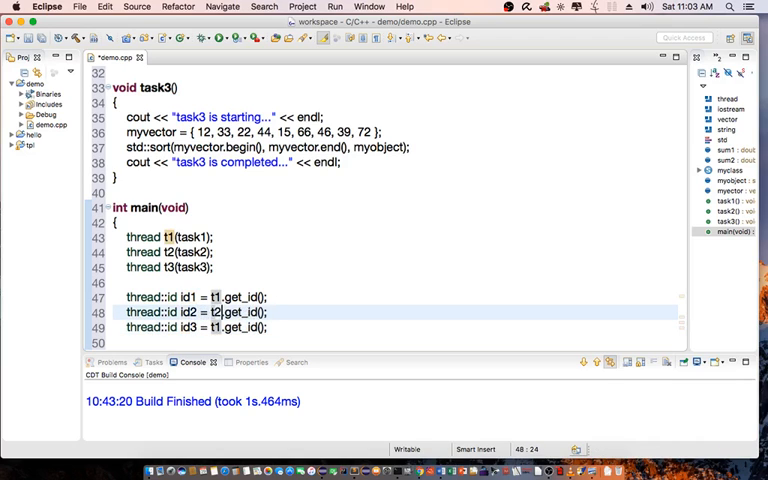
{"action": "left_click", "coordinate": [224, 328]}
{"action": "type", "text": "3"}
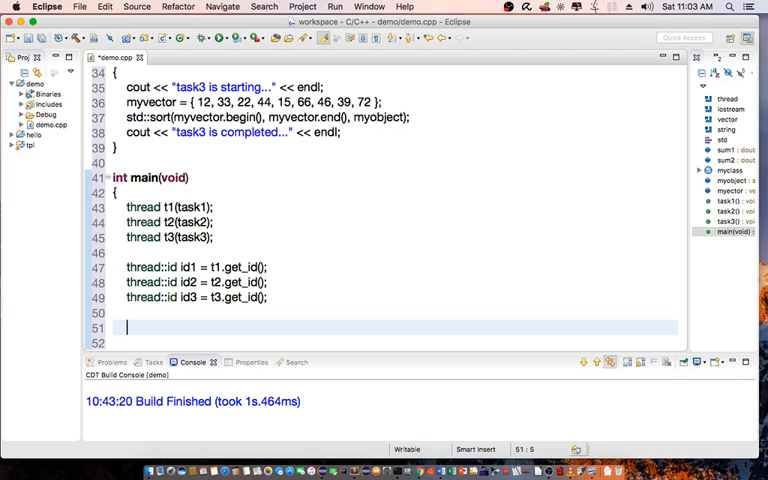
Step: If t1 is joinable, join it and print 't1 id=' with id1
{"action": "type", "text": "if"}
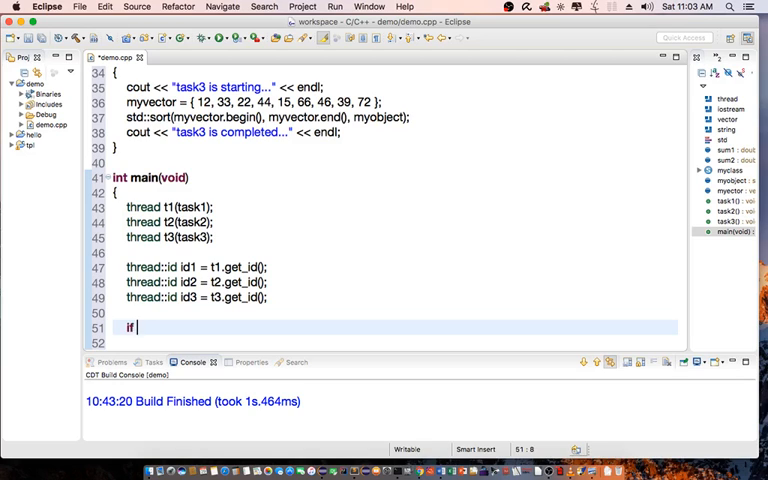
{"action": "type", "text": "(t1.joinable("}
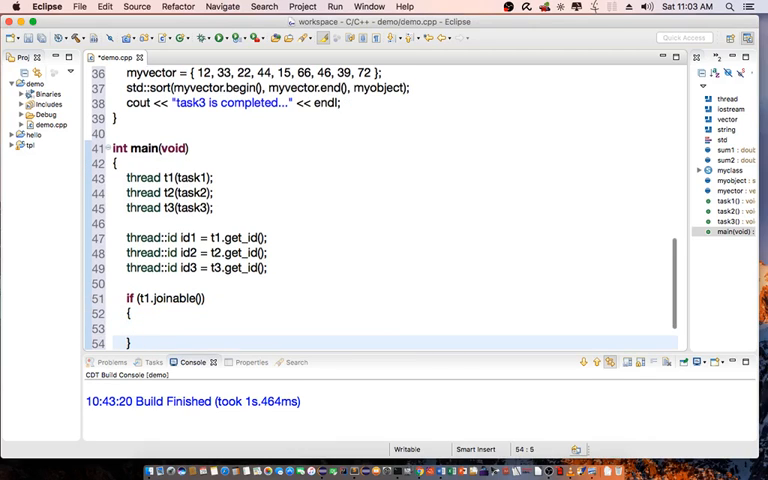
{"action": "type", "text": "t1.j"}
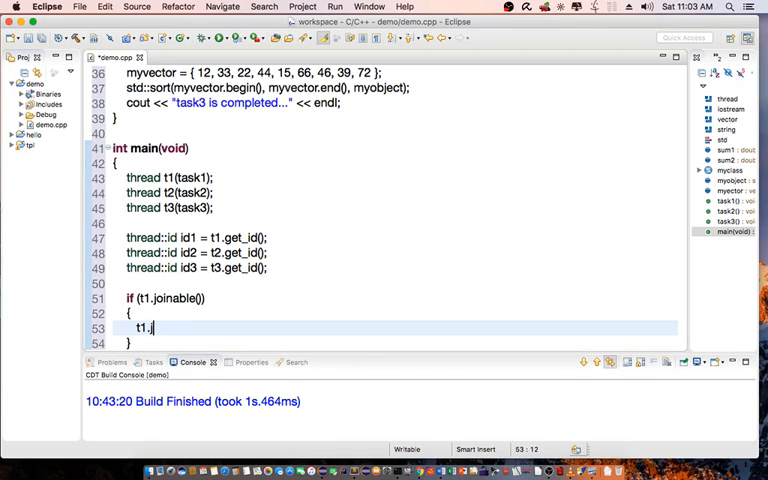
{"action": "type", "text": "oin();"}
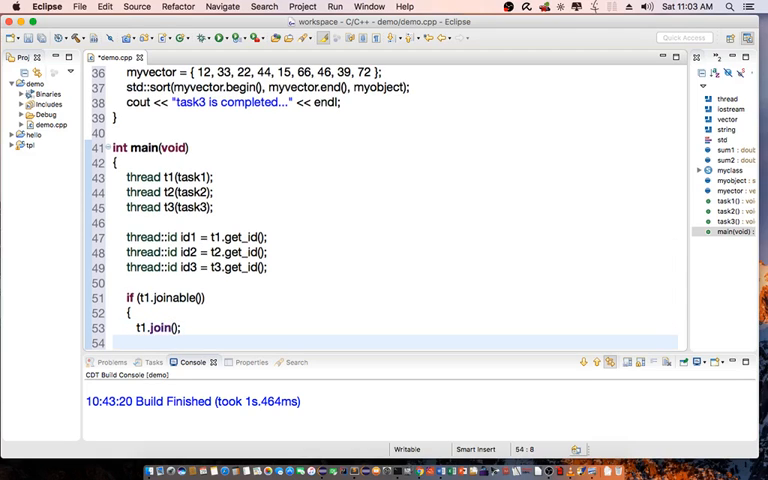
{"action": "type", "text": "cout << \"t1"}
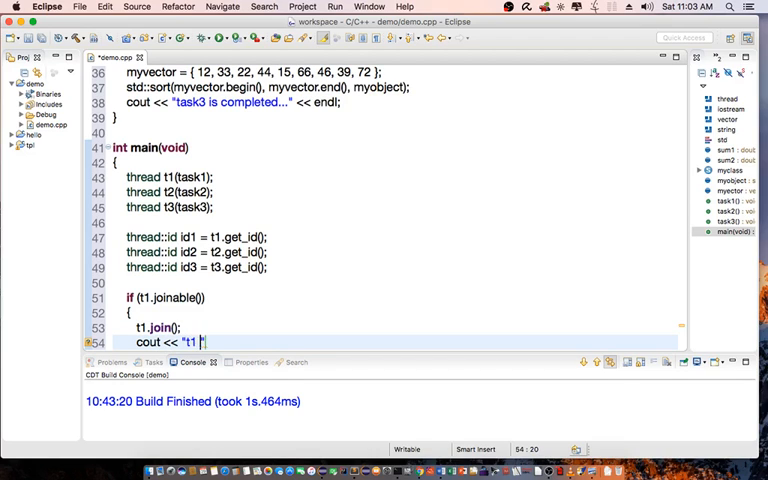
{"action": "type", "text": "id=\""}
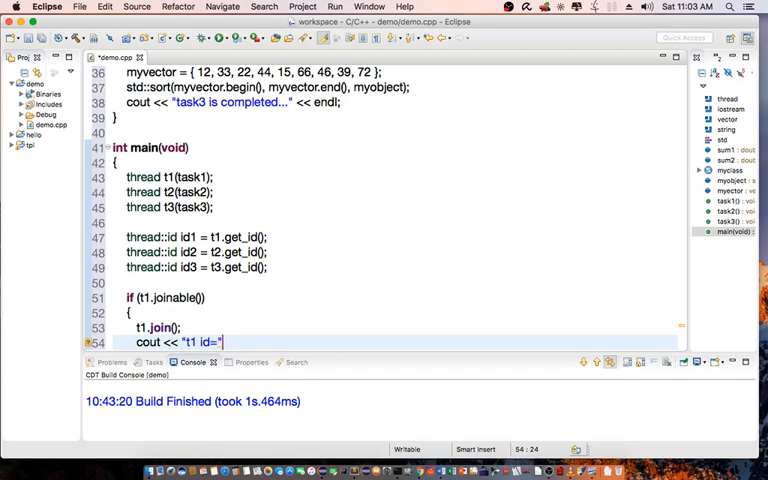
{"action": "type", "text": "<< id1 << endl;"}
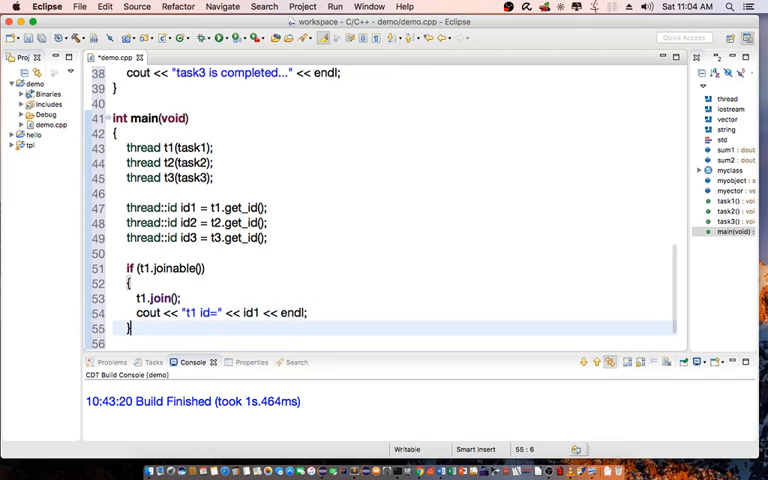
Step: If t2 is joinable, join it and print 't2 id=' with id2
{"action": "type", "text": "if (t2."}
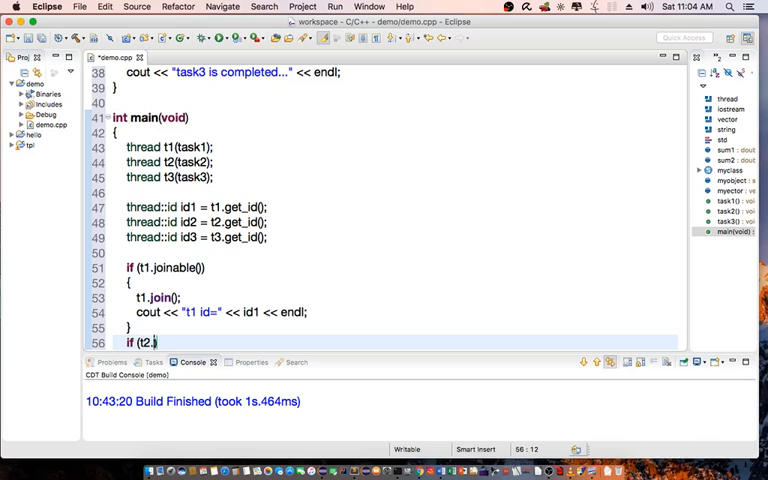
{"action": "type", "text": "joinable()"}
{"action": "type", "text": "{"}
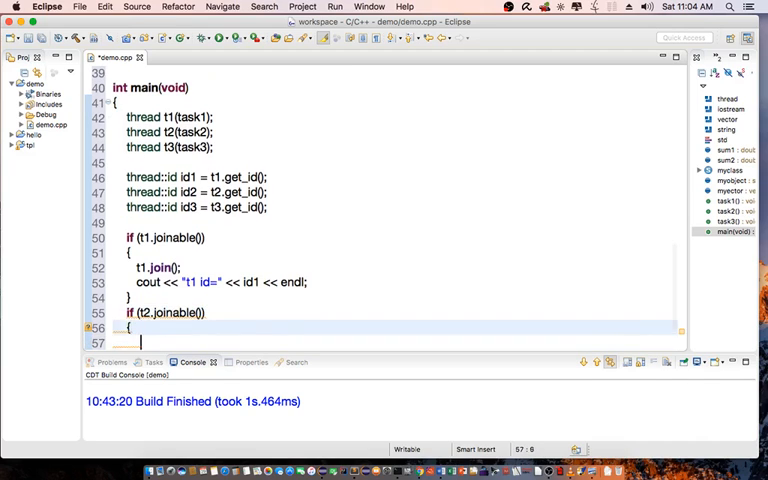
{"action": "type", "text": "t2.join();"}
{"action": "type", "text": "cout << \""}
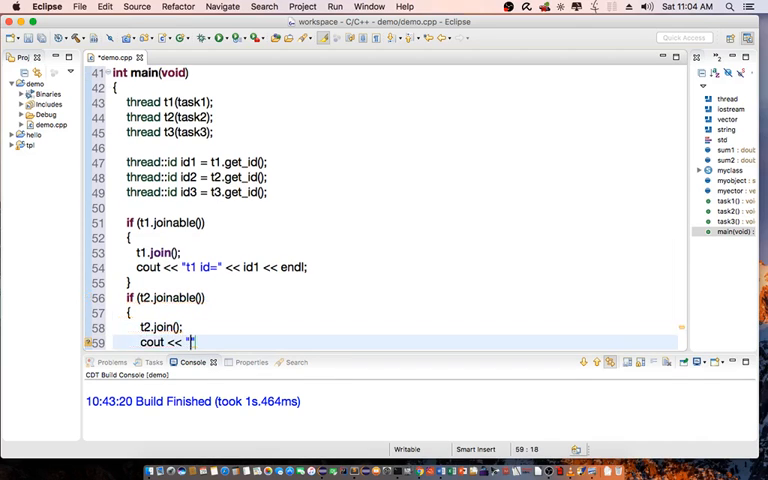
{"action": "type", "text": "t2 id="}
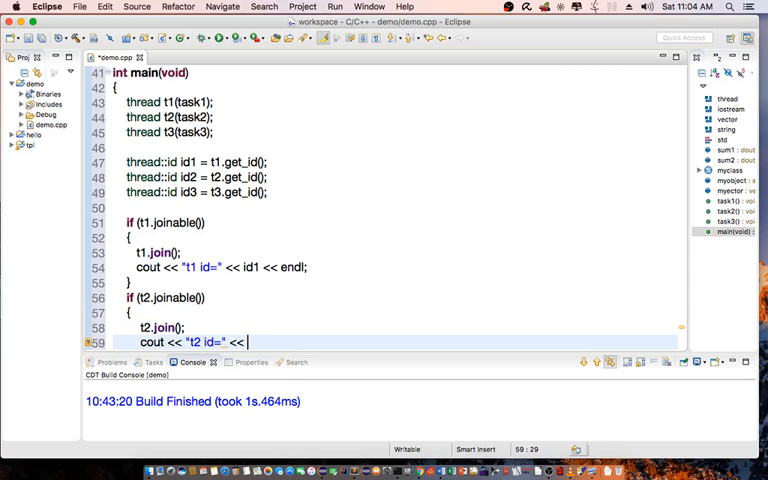
{"action": "type", "text": "id2 << endl;"}
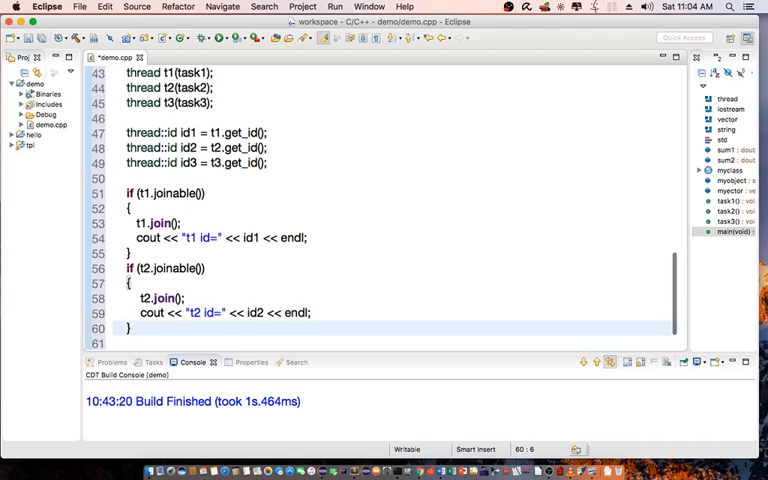
Step: If t3 is joinable, join it and print 't3 id=' with id3
{"action": "type", "text": "if (t3"}
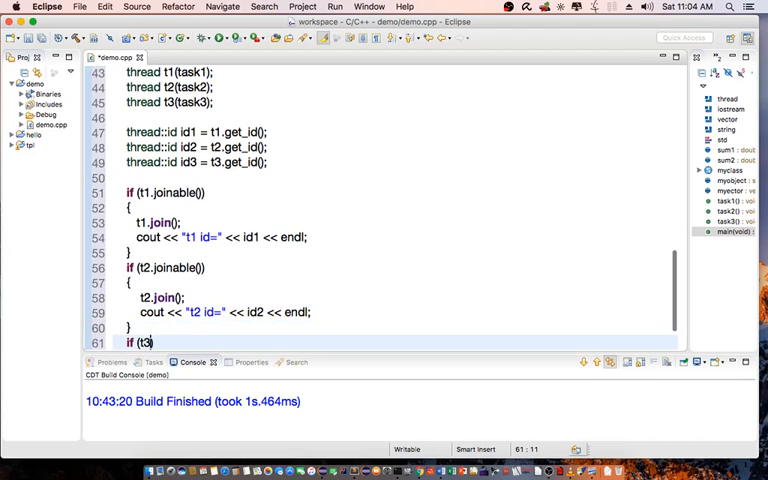
{"action": "type", "text": ".joinable("}
{"action": "type", "text": "{"}
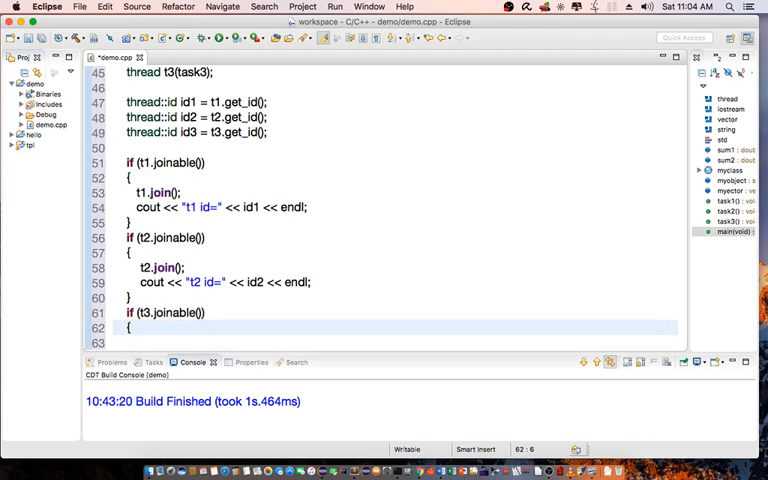
{"action": "type", "text": "t3.join();"}
{"action": "type", "text": "cout << \"t3 "}
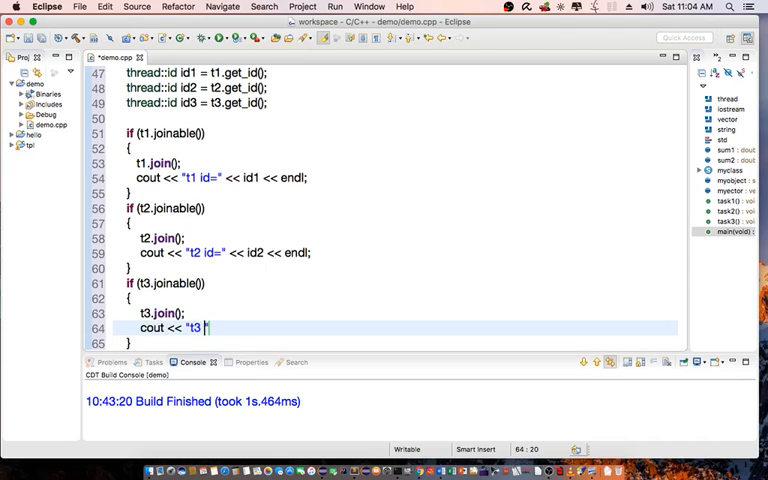
{"action": "type", "text": "id=\" <<"}
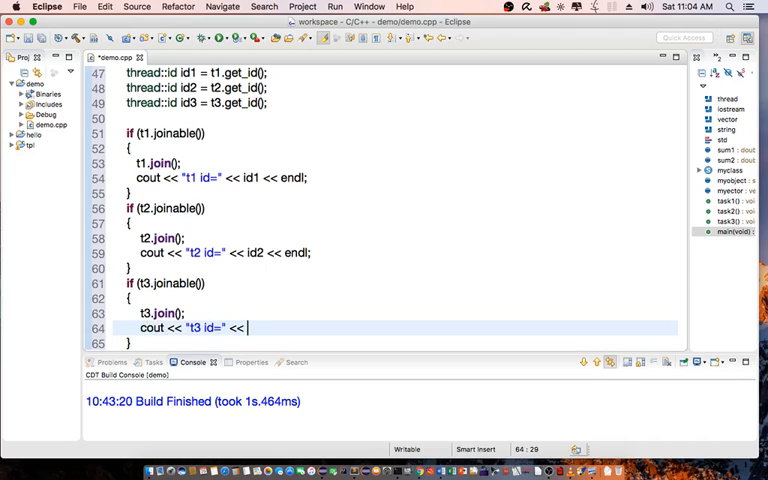
{"action": "type", "text": "id3 << endl;"}
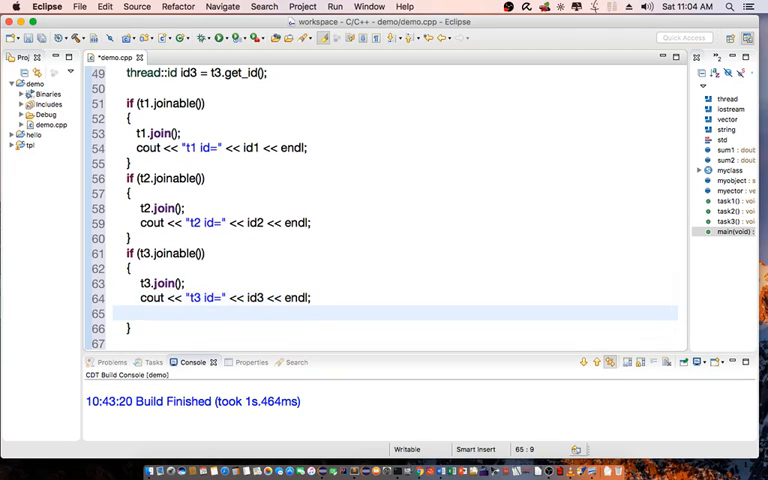
Step: Loop over myvector.size() printing each myvector[c] with endl
{"action": "type", "text": "for()"}
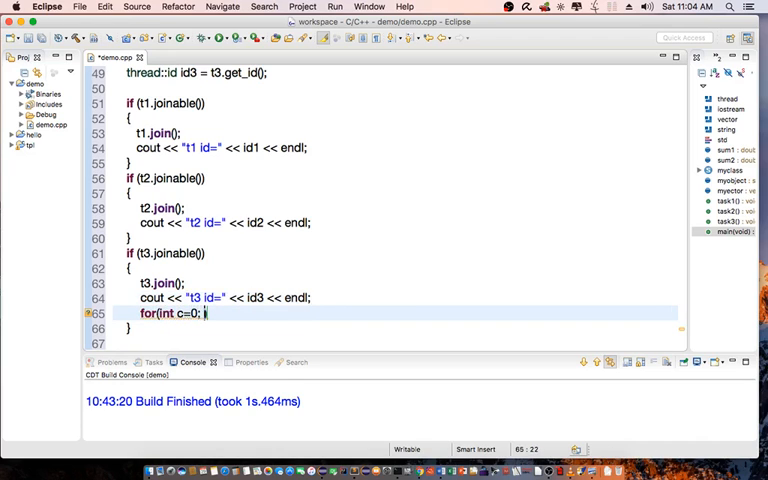
{"action": "type", "text": "c<"}
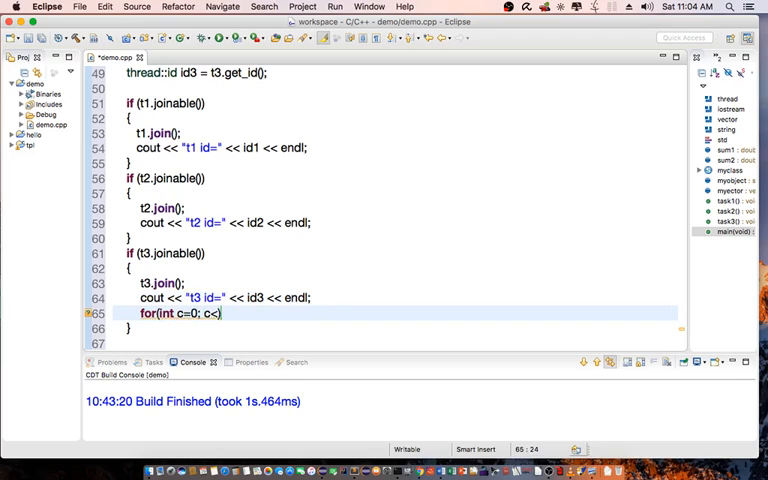
{"action": "type", "text": "myvecto"}
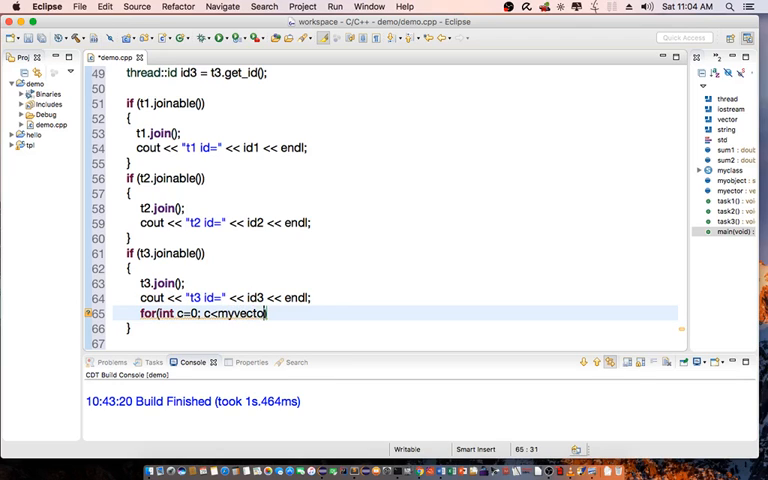
{"action": "type", "text": ".size(); c++"}
{"action": "type", "text": "{"}
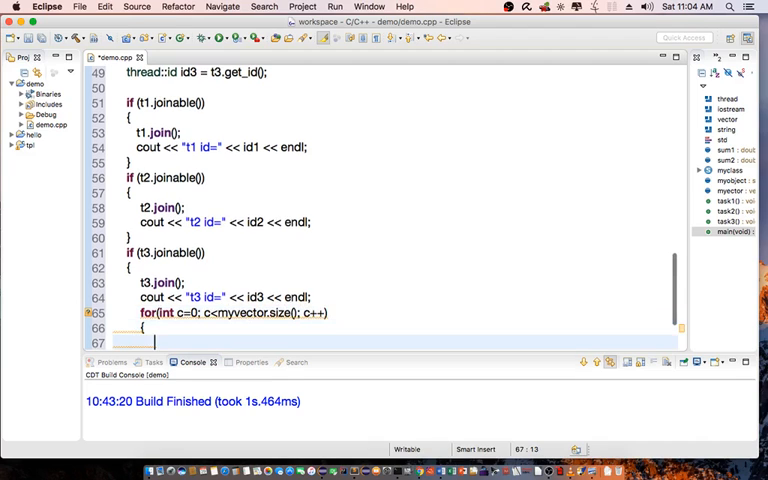
{"action": "type", "text": "cout << myvector[c] << endl;"}
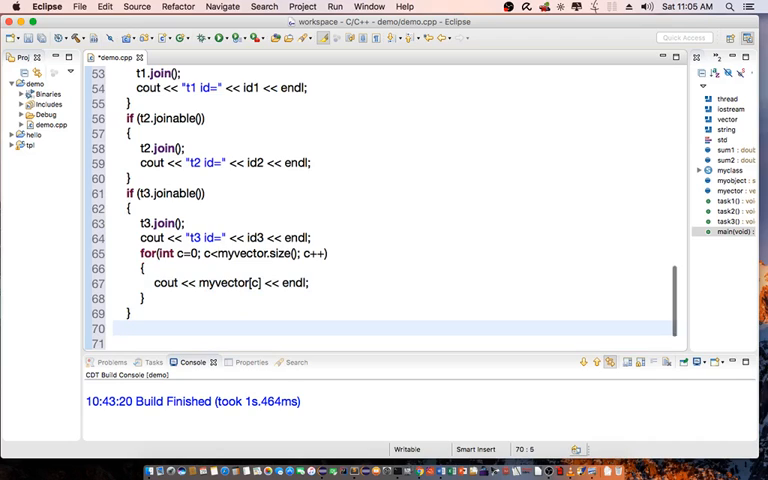
Step: Print 'sum1=' sum1 and 'sum2=' sum2 on one cout line
{"action": "type", "text": "cout << \"\""}
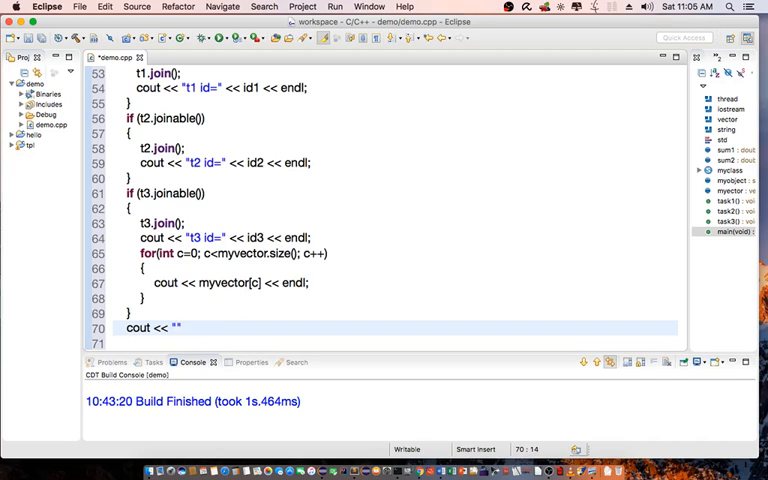
{"action": "type", "text": "sum1="}
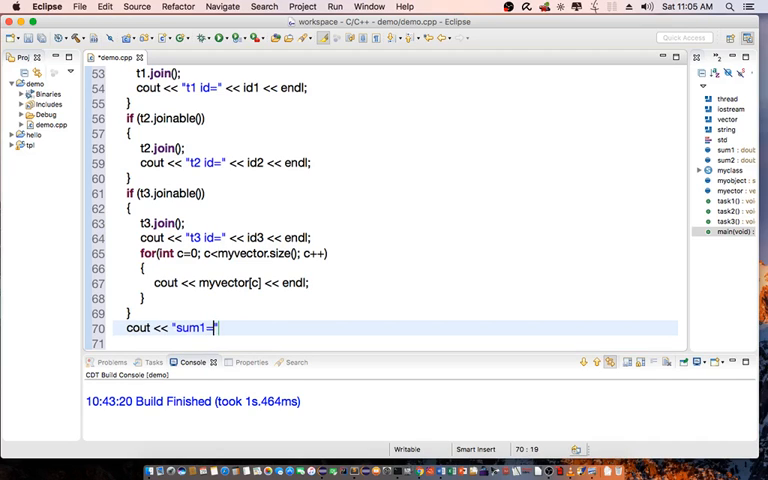
{"action": "type", "text": "<< sum"}
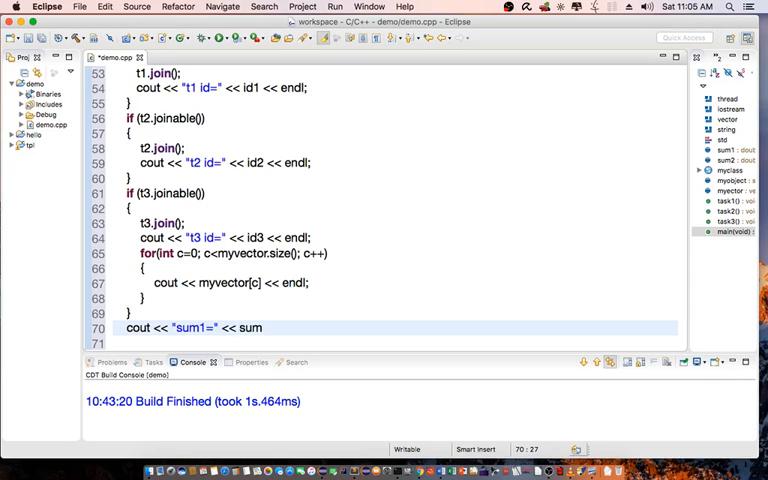
{"action": "type", "text": "1 << \"sum\""}
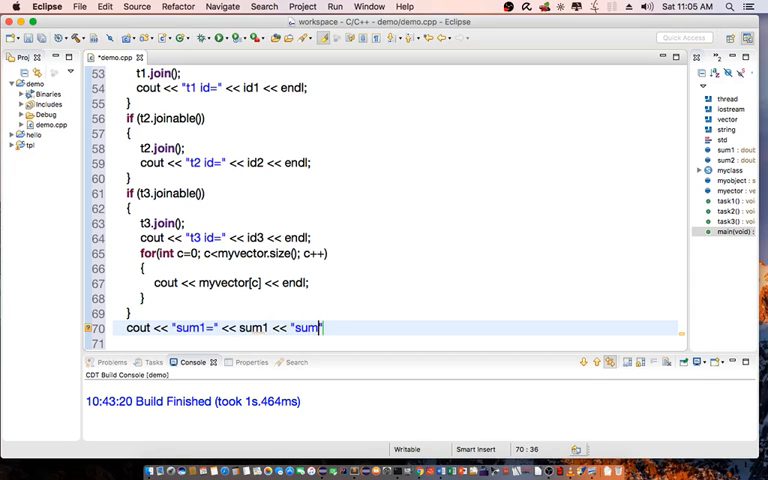
{"action": "type", "text": "2=\" << s"}
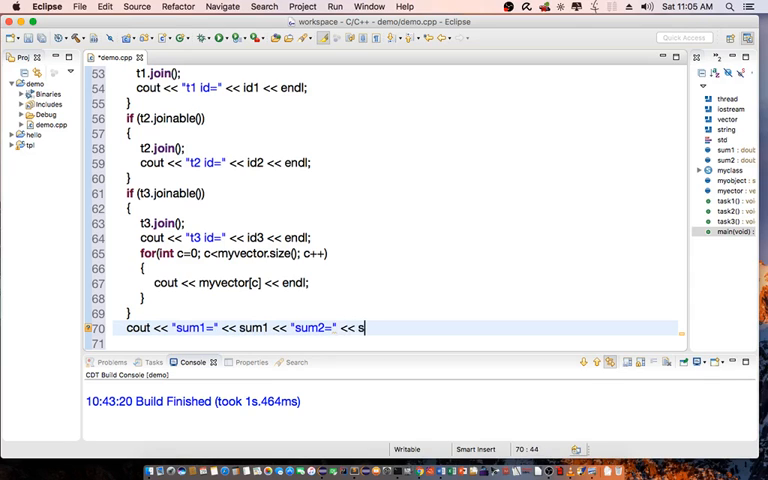
{"action": "type", "text": "um2 << endl;"}
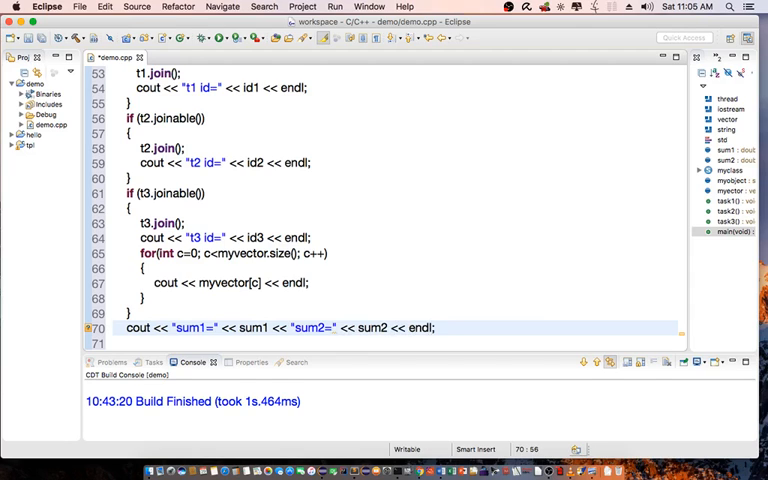
Step: Build the project and scroll through the source to review globals and task functions
{"action": "scroll", "scroll_direction": "down", "scroll_amount": 3}
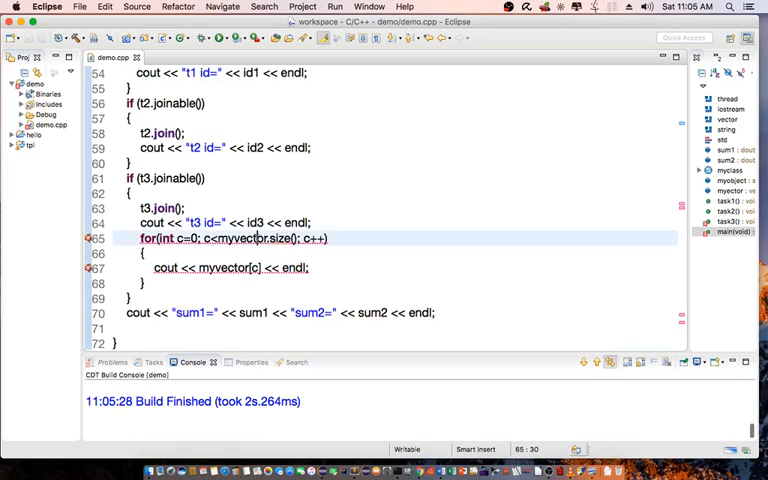
{"action": "scroll", "scroll_direction": "up", "scroll_amount": 3}
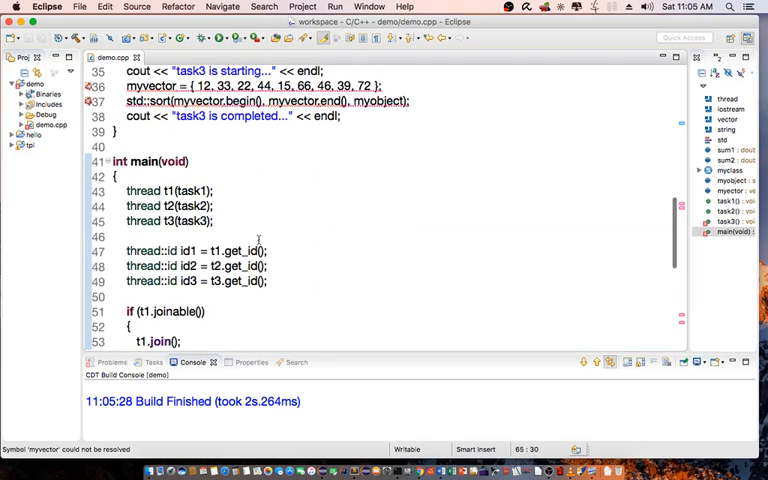
{"action": "scroll", "scroll_direction": "up", "scroll_amount": 3}
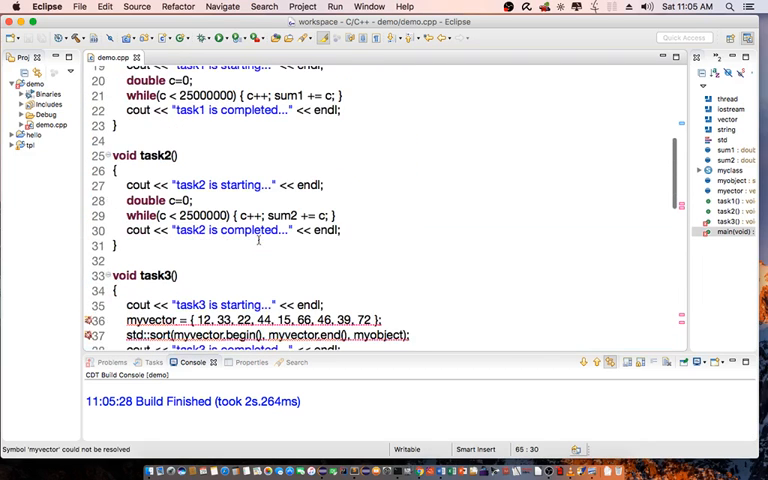
{"action": "scroll", "scroll_direction": "up", "scroll_amount": 3}
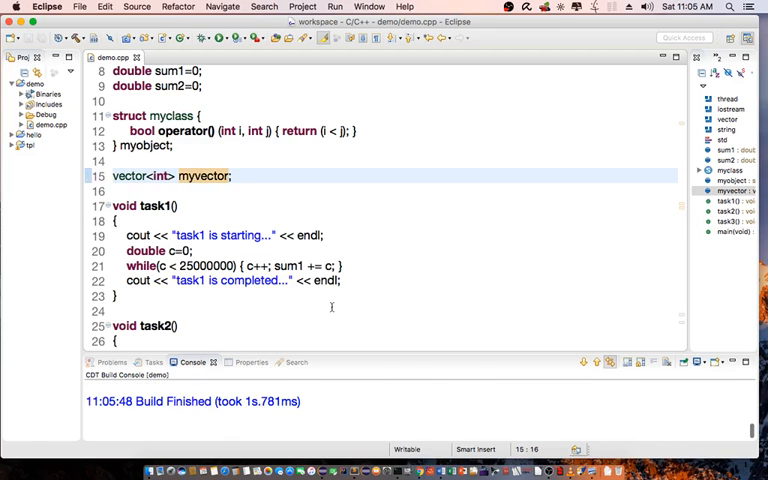
{"action": "scroll", "scroll_direction": "down", "scroll_amount": 3}
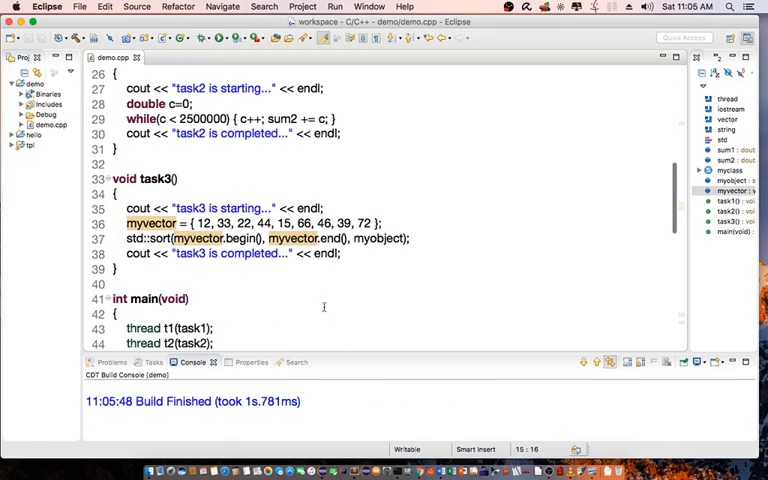
{"action": "scroll", "scroll_direction": "down", "scroll_amount": 3}
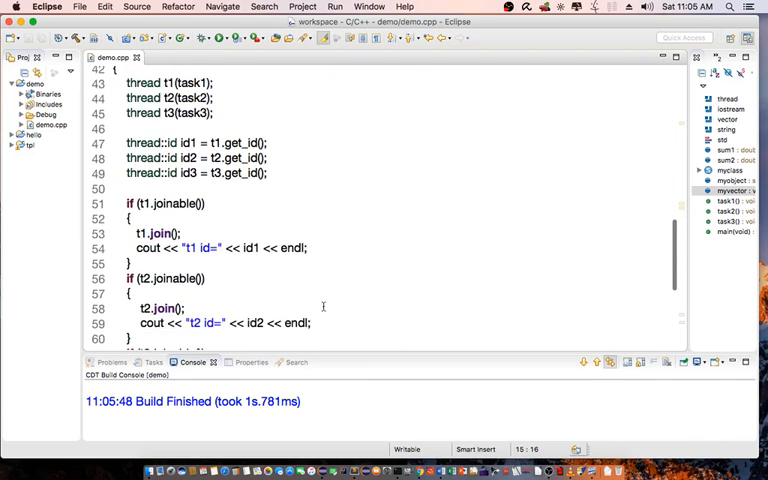
{"action": "scroll", "scroll_direction": "down", "scroll_amount": 3}
{"action": "type", "text": "ls -"}
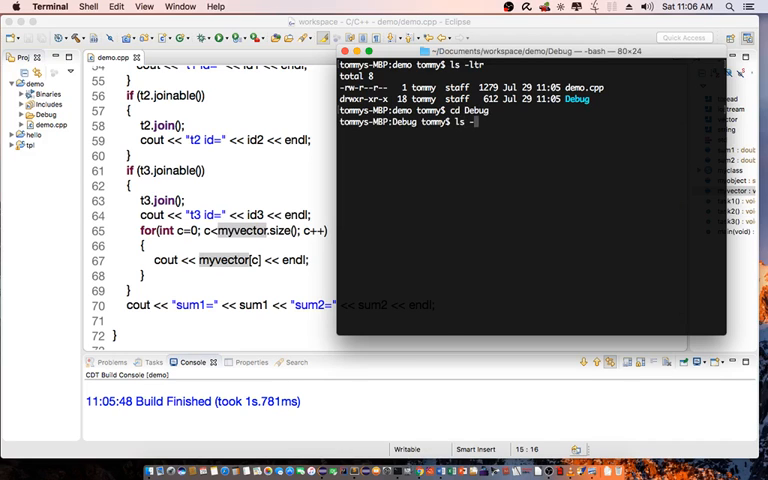
Step: List the Debug folder with ls -ltr and run ./demo to see task messages, ids, sorted vector and sums
{"action": "key", "text": "Return"}
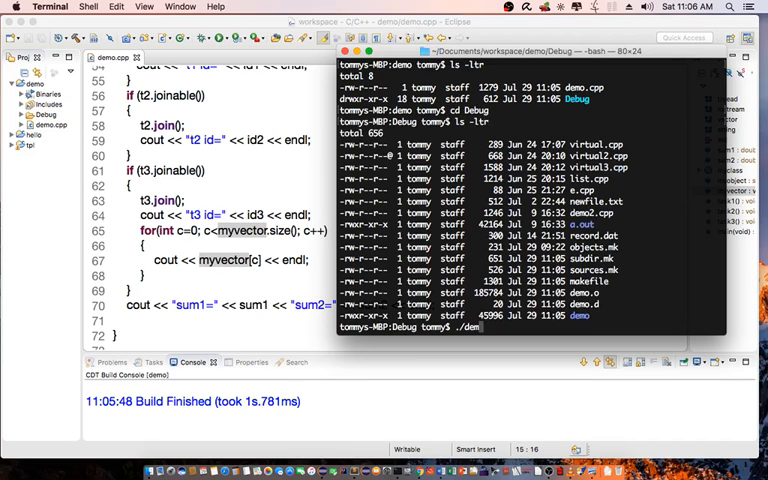
{"action": "key", "text": "Return"}
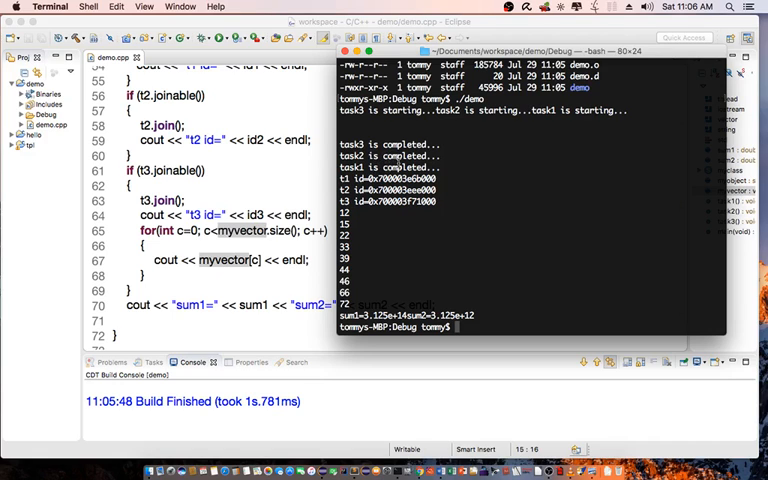
{"action": "mouse_move", "coordinate": [284, 174]}
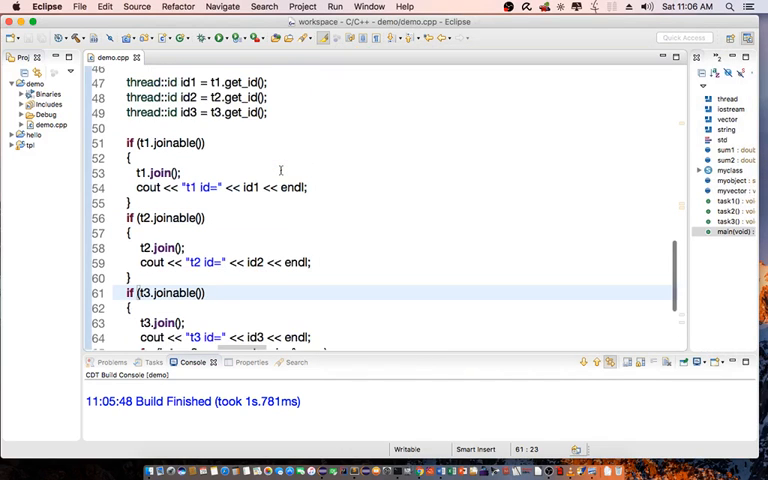
Step: Review the task1, task2 and task3 functions, then bring the Terminal run output back to the front
{"action": "scroll", "scroll_direction": "up", "scroll_amount": 3}
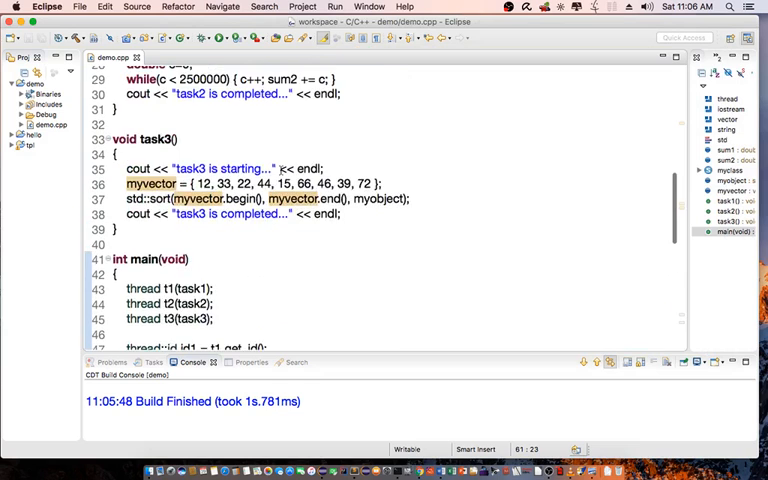
{"action": "scroll", "scroll_direction": "up", "scroll_amount": 3}
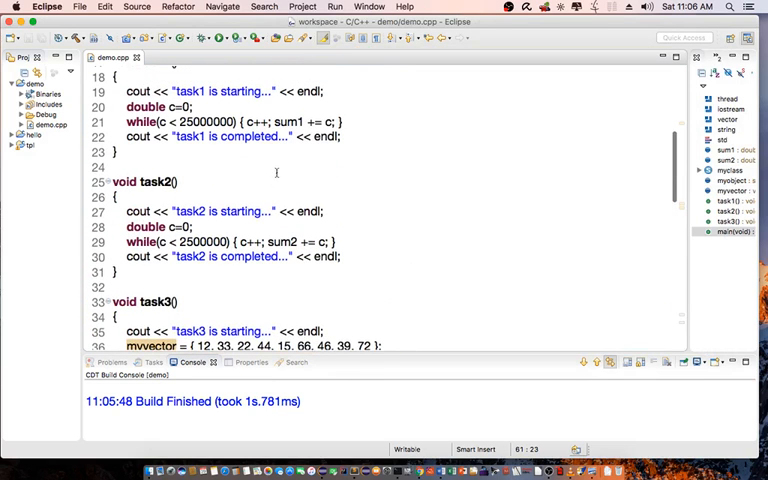
{"action": "scroll", "scroll_direction": "up", "scroll_amount": 3}
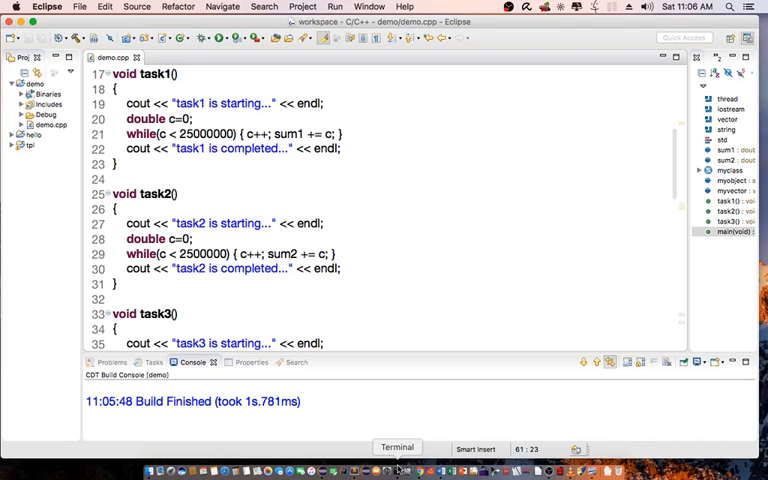
{"action": "left_click", "coordinate": [396, 448]}
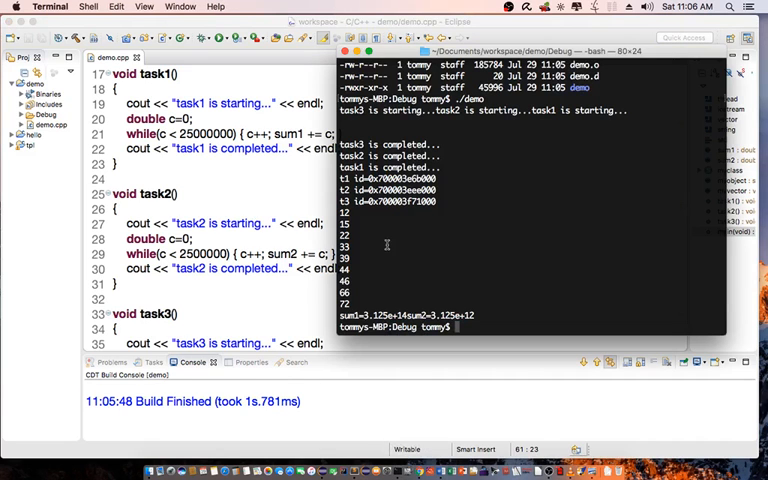